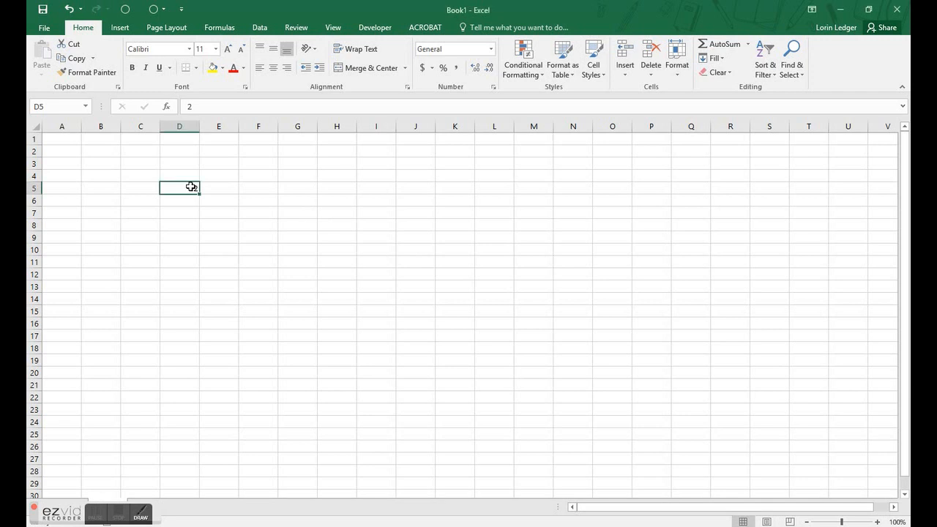
# Clear the stray 2 in D5, then try and cancel rectangular selections from D5 across to column J.
pyautogui.press('Delete')
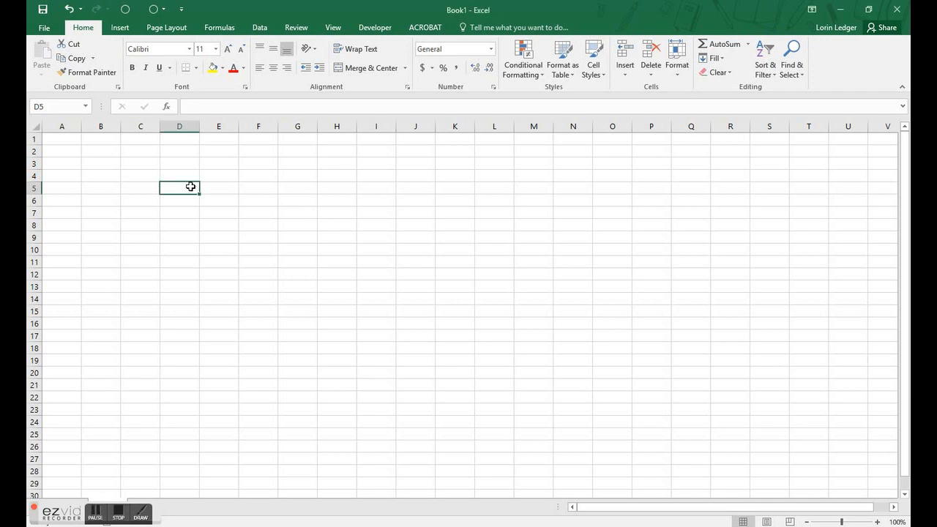
pyautogui.moveTo(205, 184)
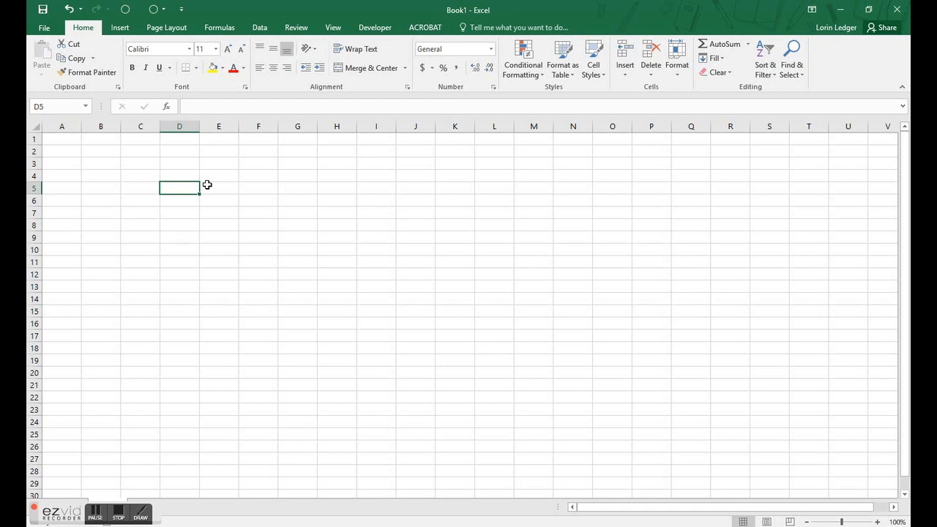
pyautogui.moveTo(175, 178)
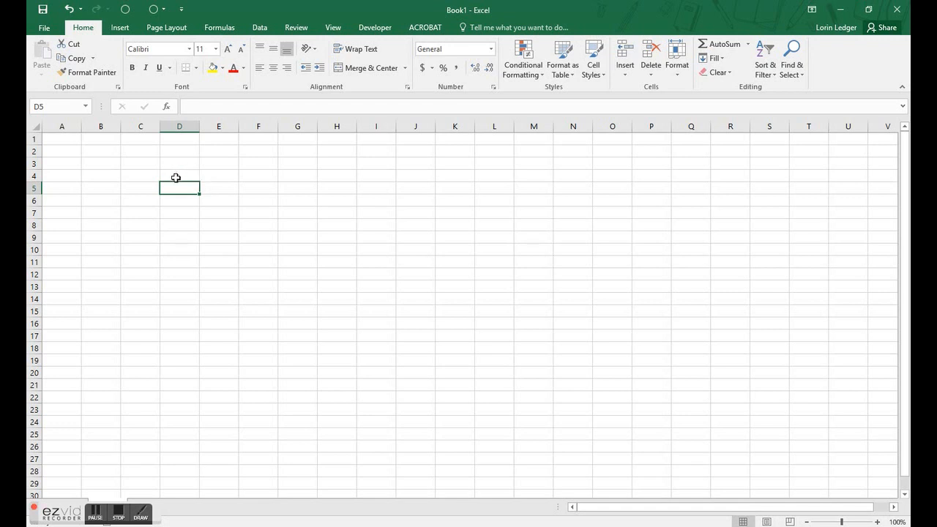
pyautogui.moveTo(179, 161)
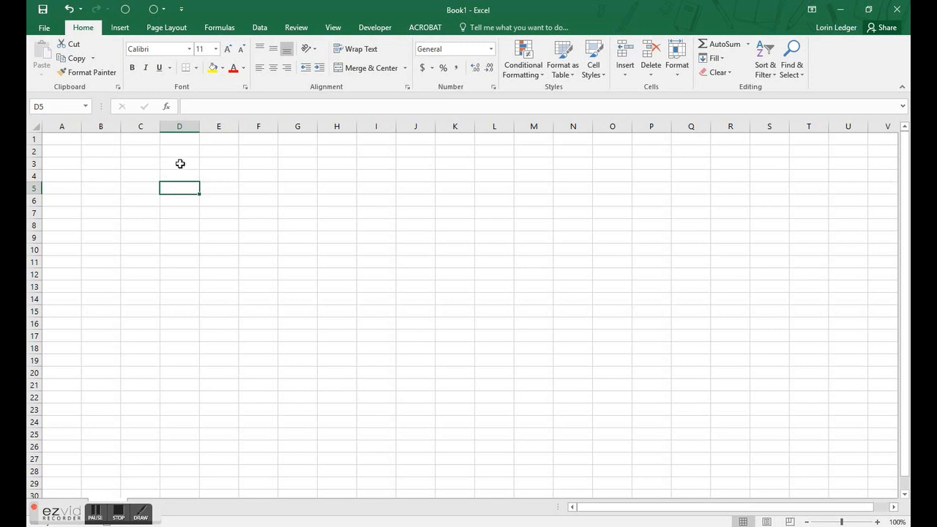
pyautogui.moveTo(187, 183)
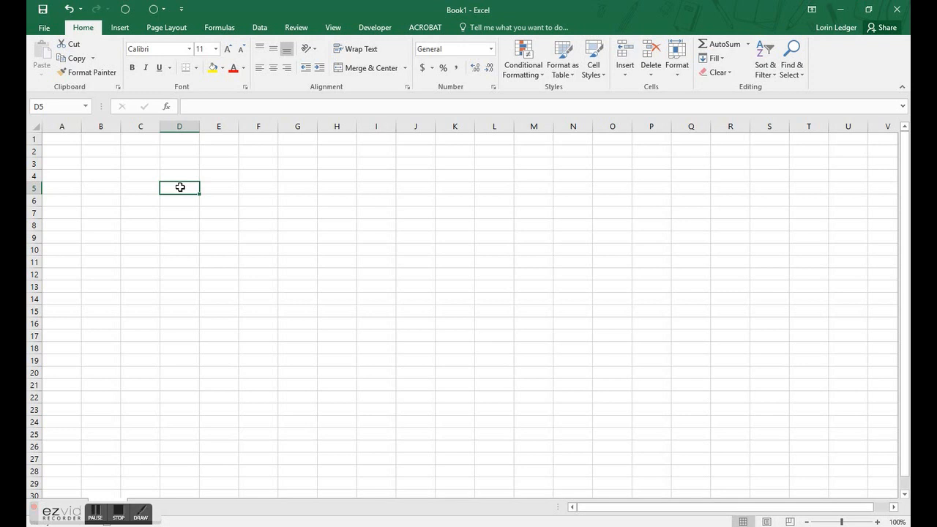
pyautogui.moveTo(178, 184)
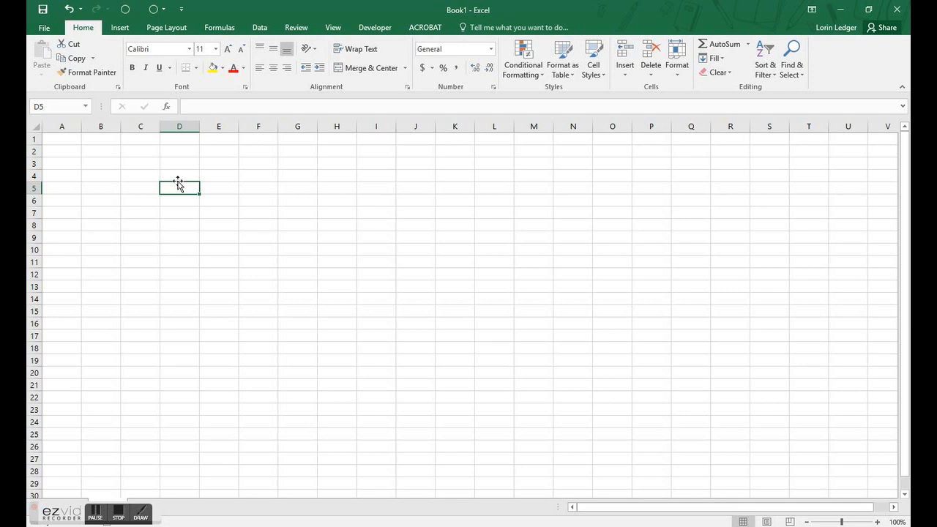
pyautogui.moveTo(200, 193)
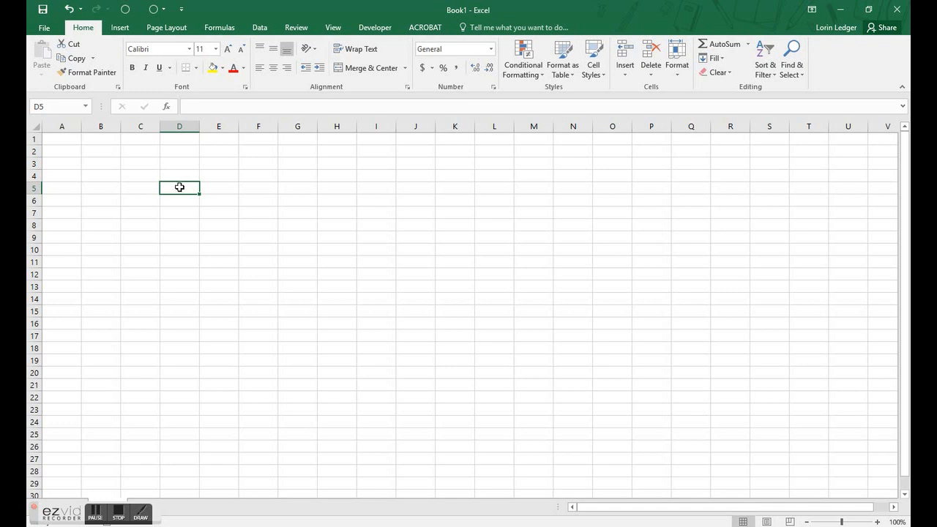
pyautogui.moveTo(178, 126)
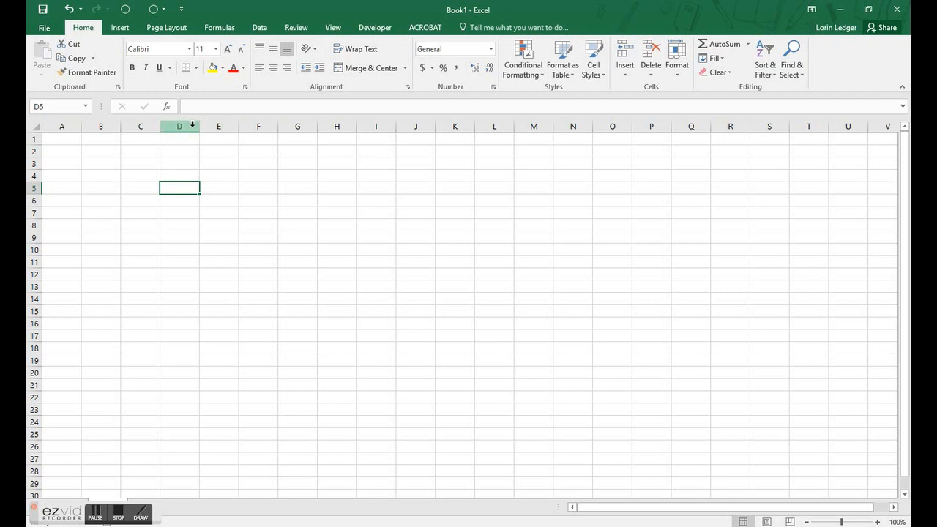
pyautogui.moveTo(32, 151)
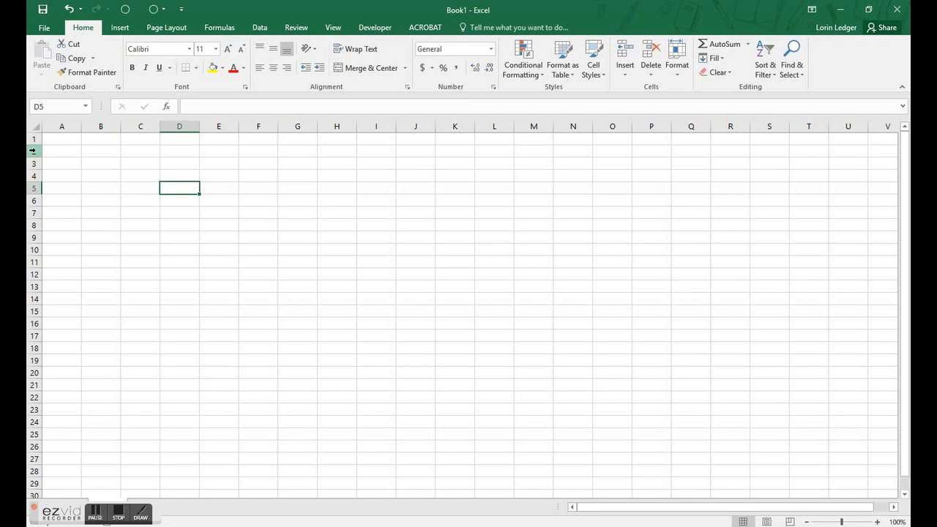
pyautogui.moveTo(175, 187)
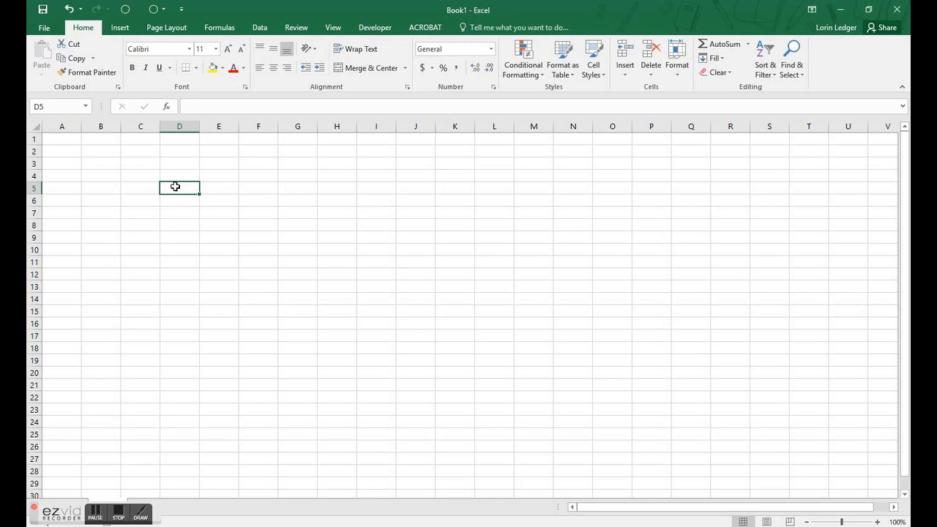
pyautogui.moveTo(175, 187); pyautogui.dragTo(369, 369)
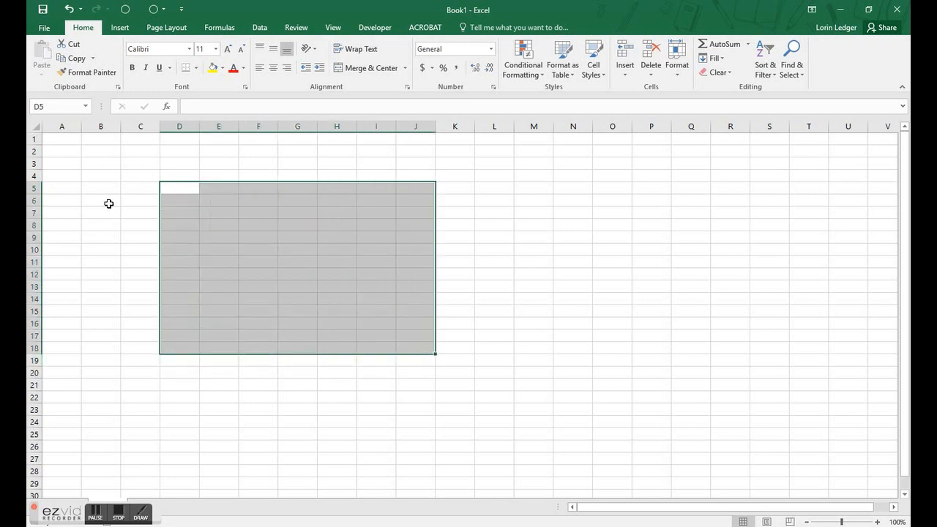
pyautogui.click(179, 188)
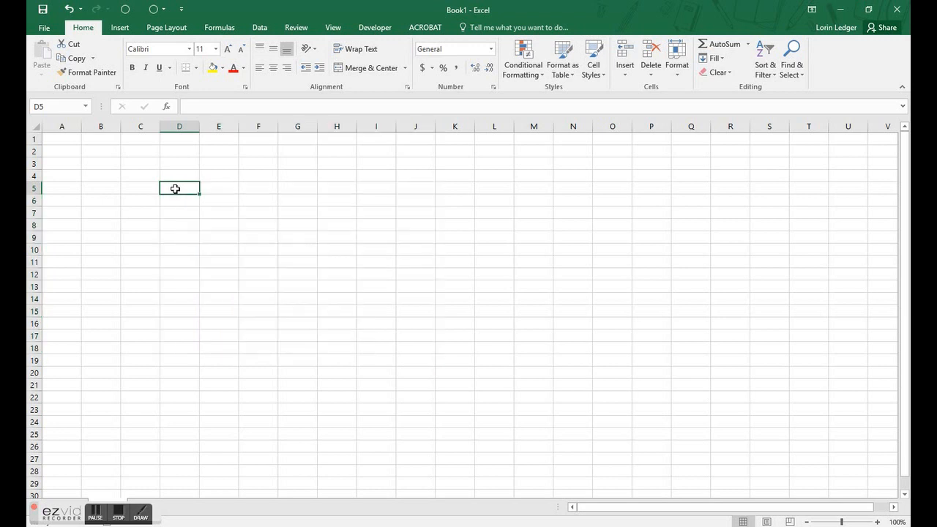
pyautogui.moveTo(176, 189); pyautogui.dragTo(238, 388)
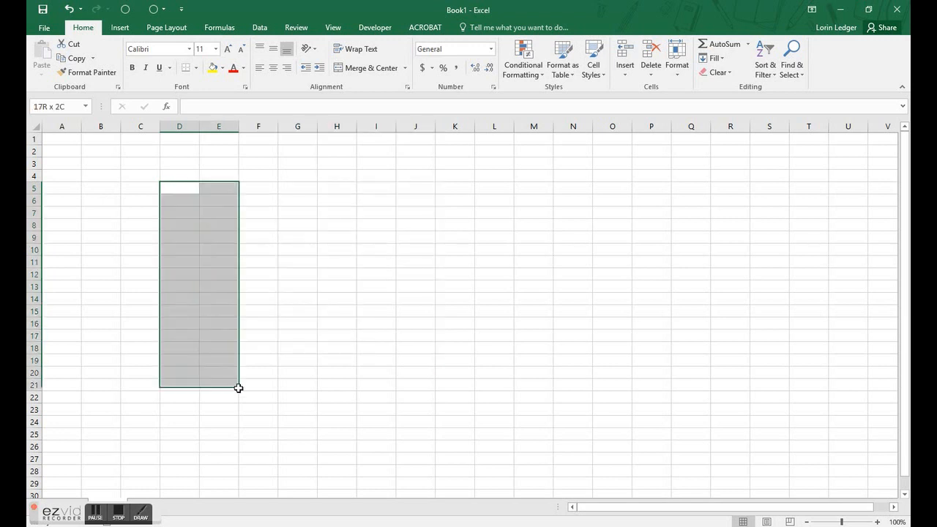
pyautogui.moveTo(239, 388); pyautogui.dragTo(416, 483)
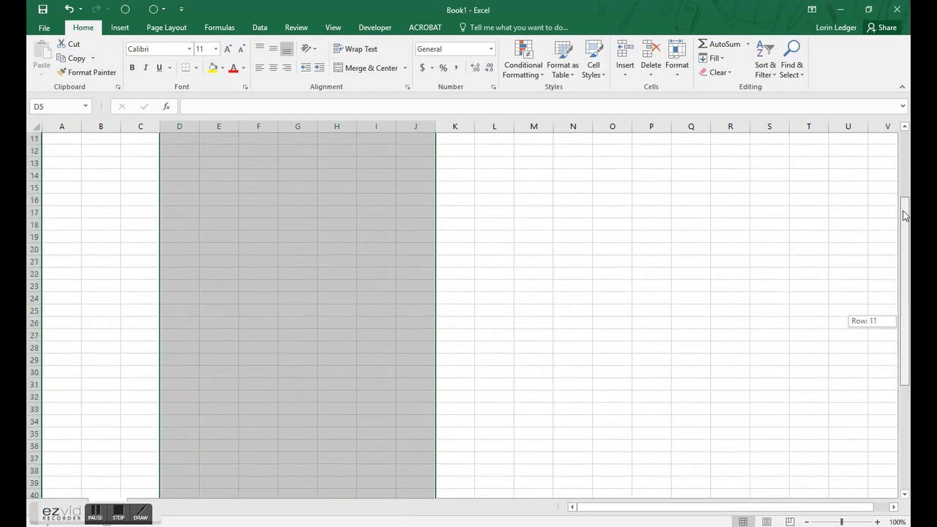
pyautogui.scroll(3)
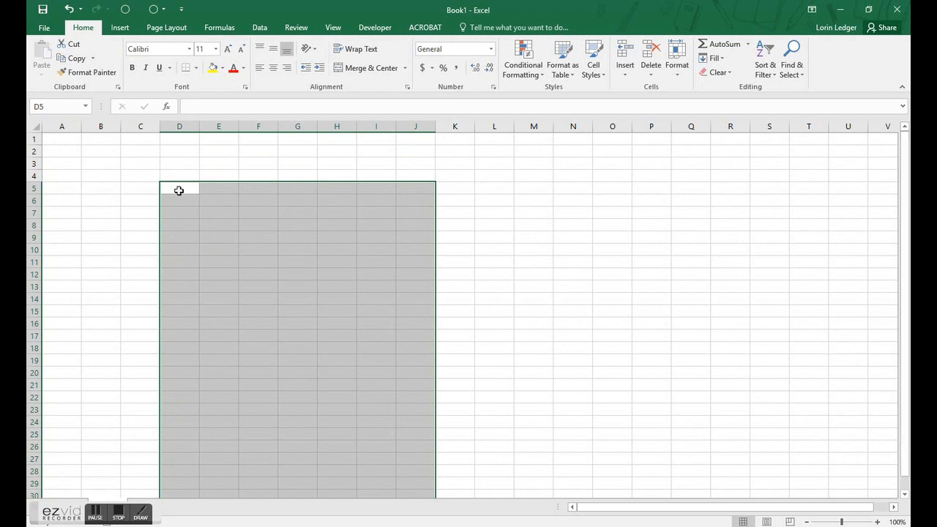
pyautogui.click(179, 187)
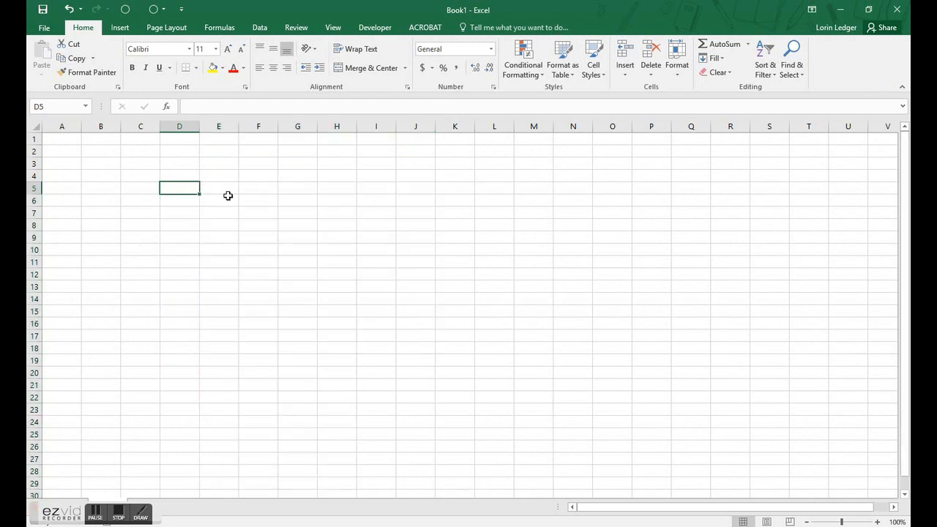
pyautogui.moveTo(293, 288)
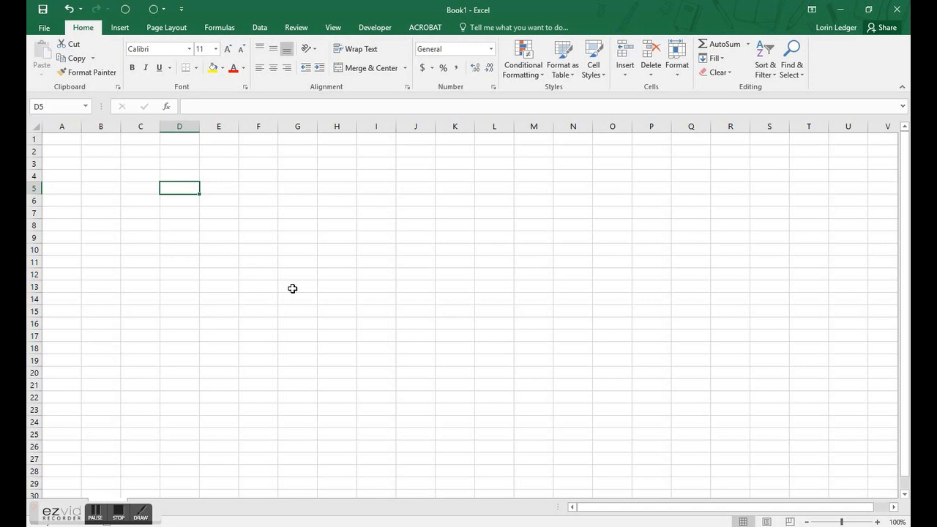
# Practise further block selections from D5 (to G14, to I15) and cancel each again.
pyautogui.moveTo(179, 187); pyautogui.dragTo(298, 296)
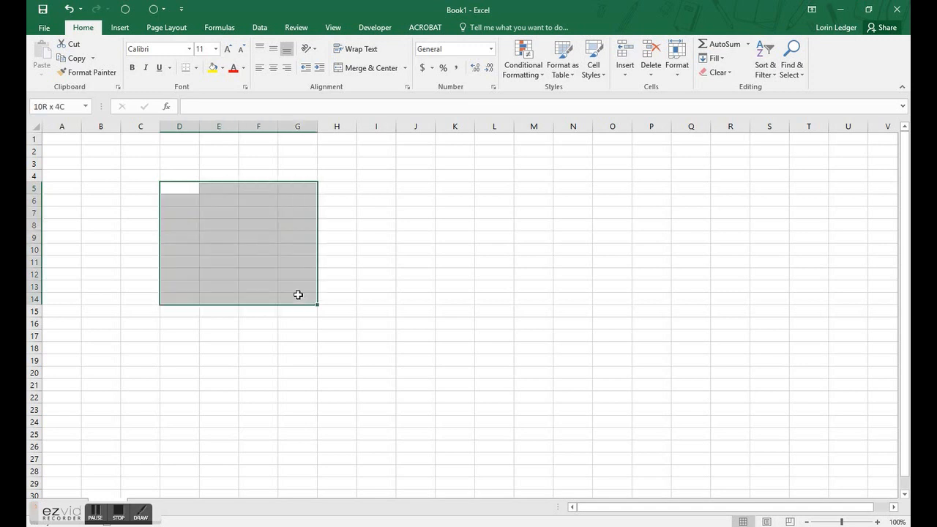
pyautogui.click(178, 188)
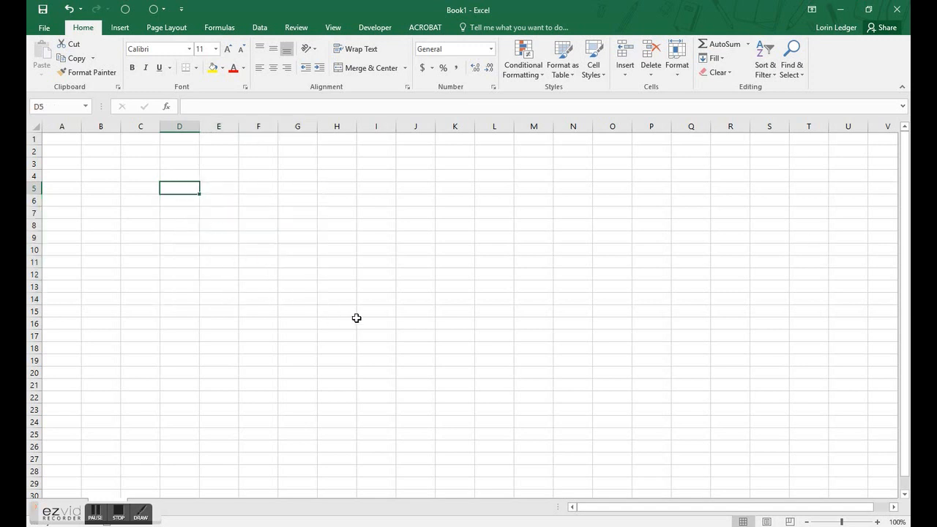
pyautogui.moveTo(376, 298)
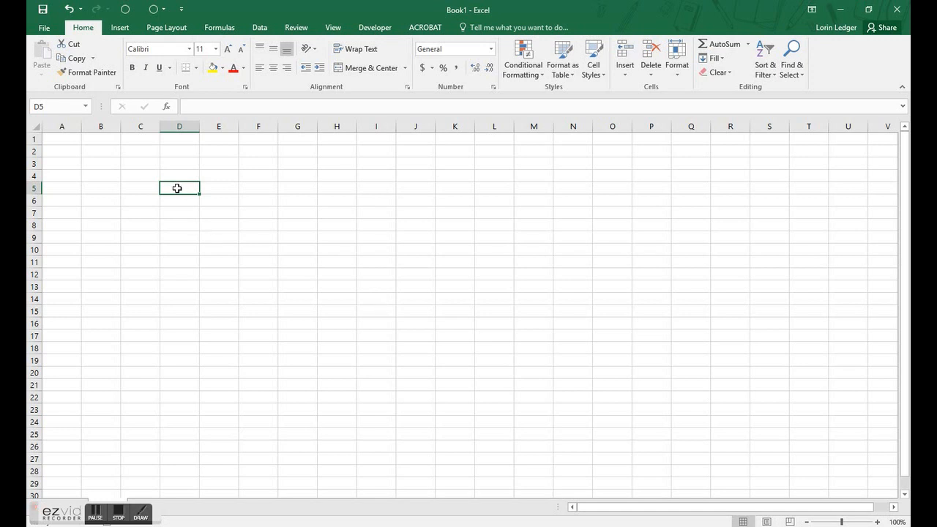
pyautogui.moveTo(377, 310)
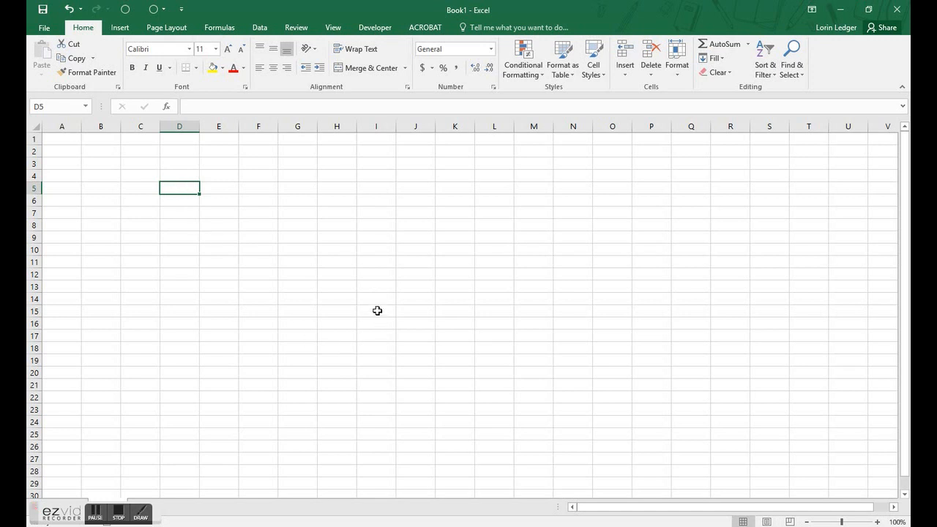
pyautogui.moveTo(178, 187); pyautogui.dragTo(378, 310)
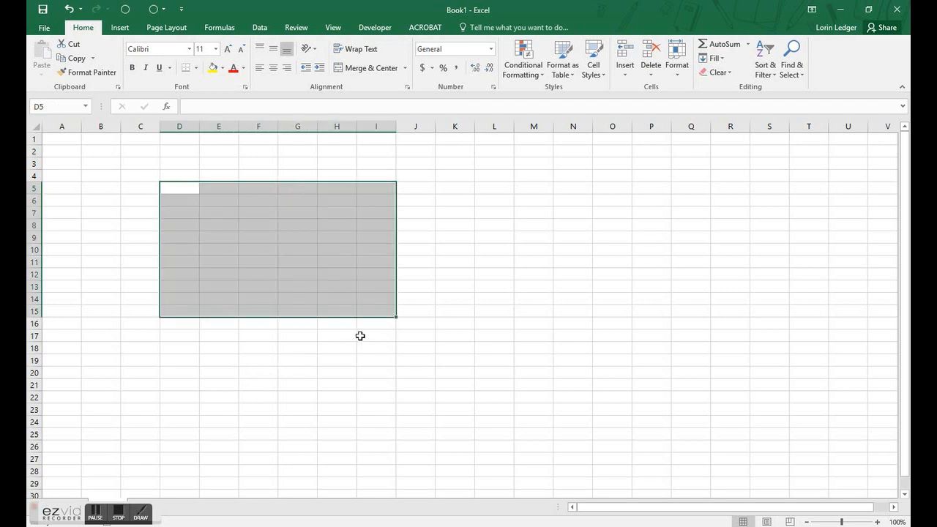
pyautogui.moveTo(223, 173)
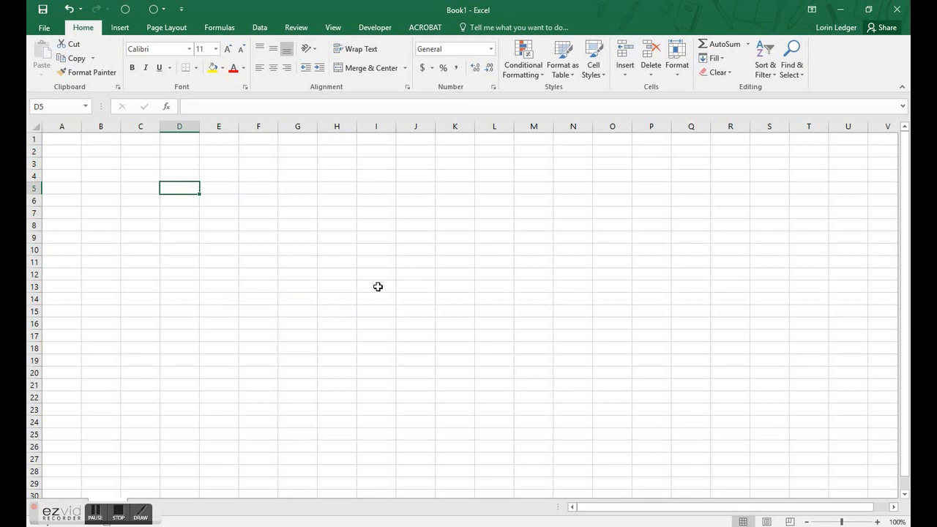
pyautogui.scroll(-3)
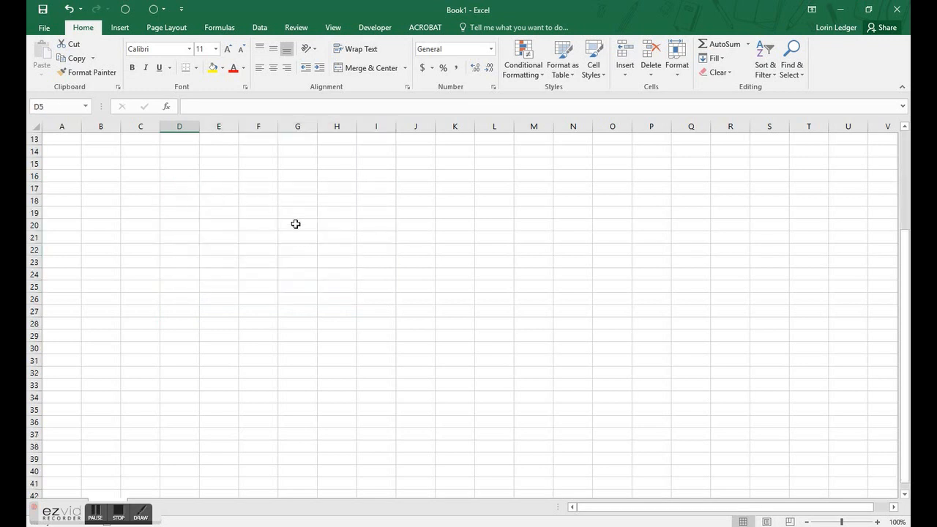
pyautogui.scroll(-3)
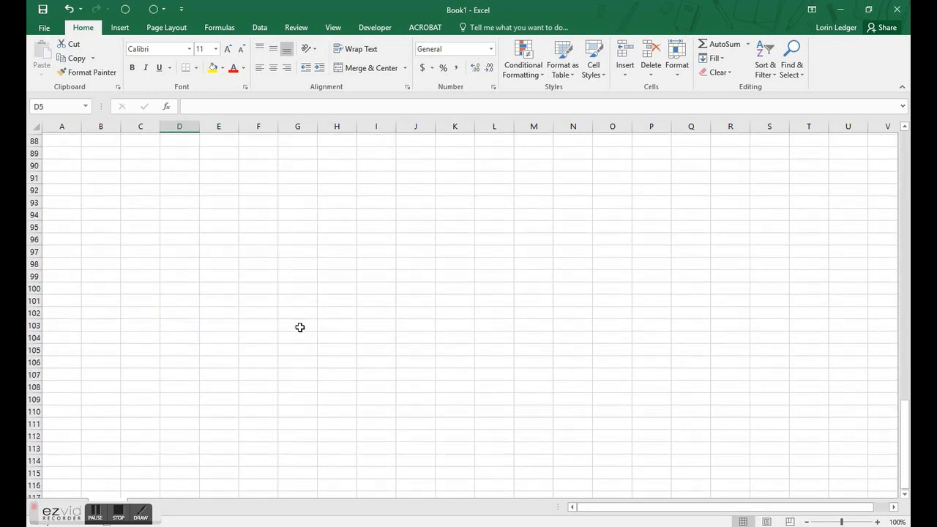
pyautogui.scroll(3)
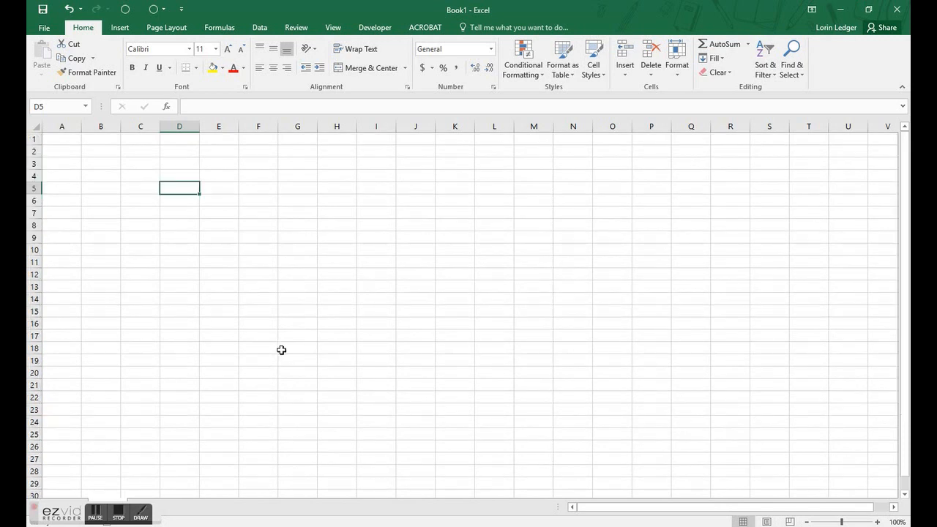
pyautogui.moveTo(249, 382)
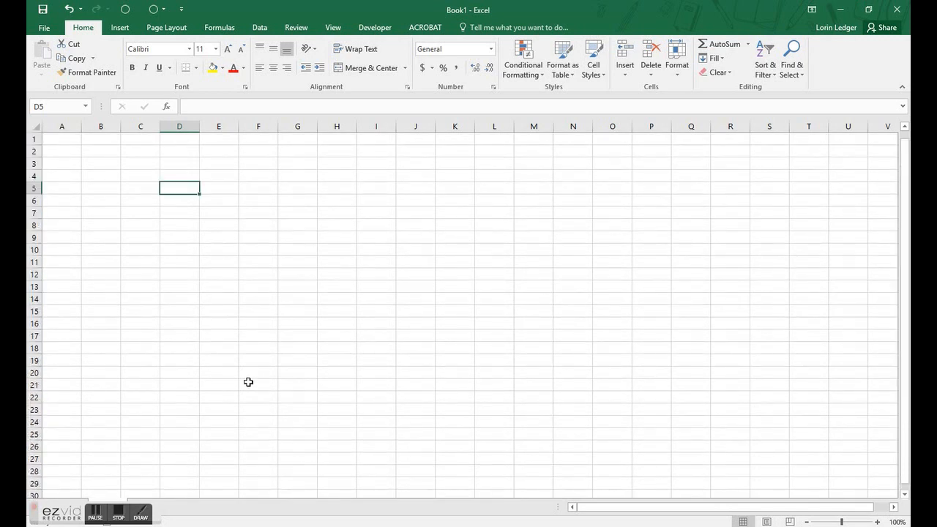
pyautogui.moveTo(219, 204)
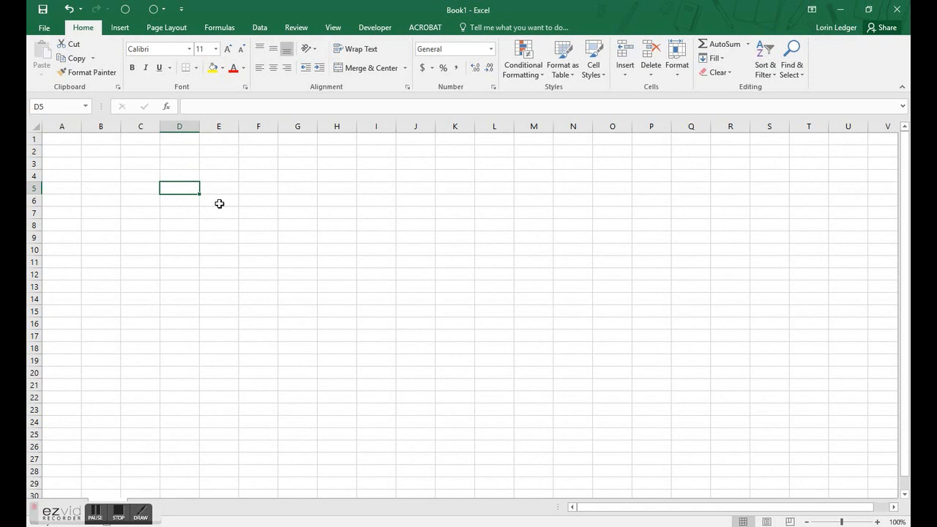
pyautogui.moveTo(901, 303)
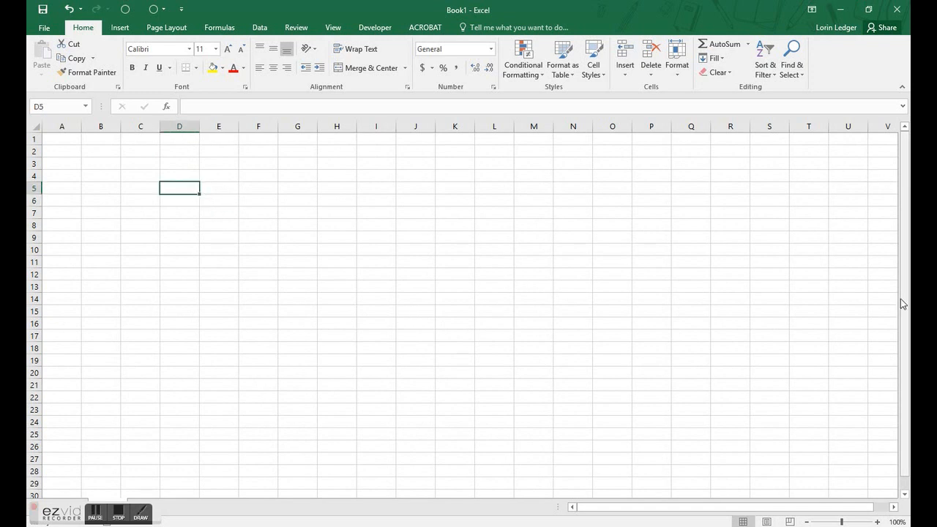
pyautogui.scroll(-3)
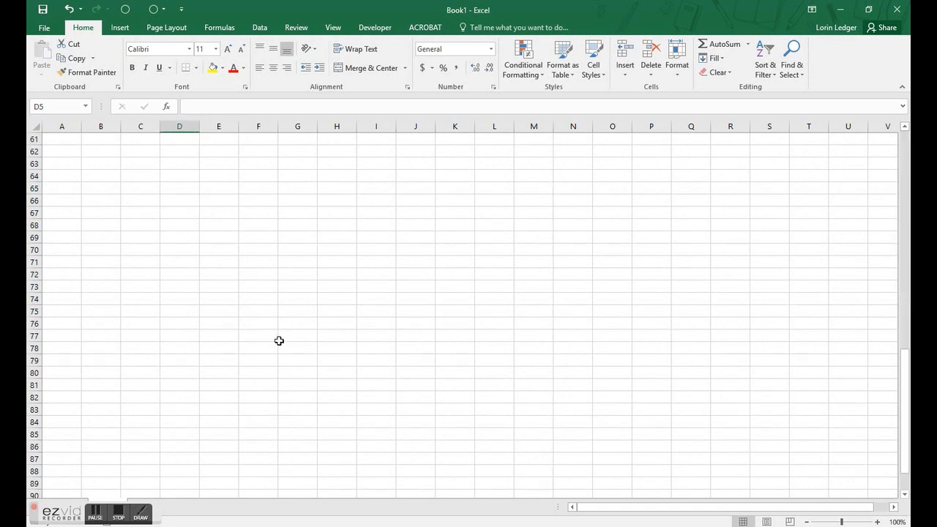
pyautogui.moveTo(178, 187); pyautogui.dragTo(258, 335)
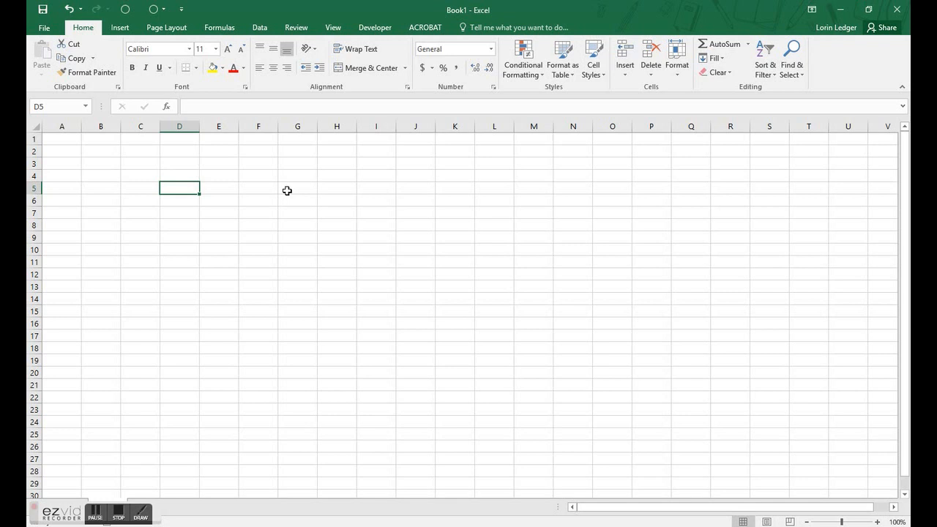
pyautogui.moveTo(182, 189)
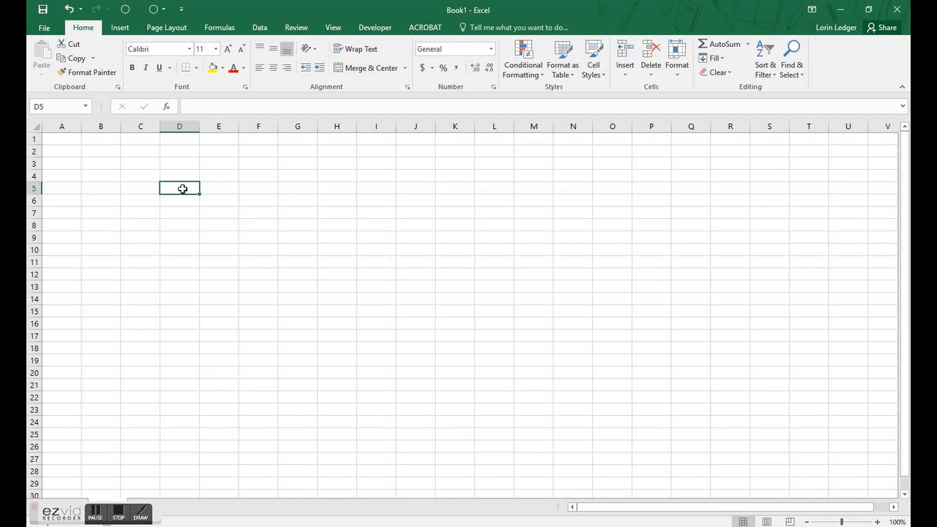
pyautogui.scroll(-3)
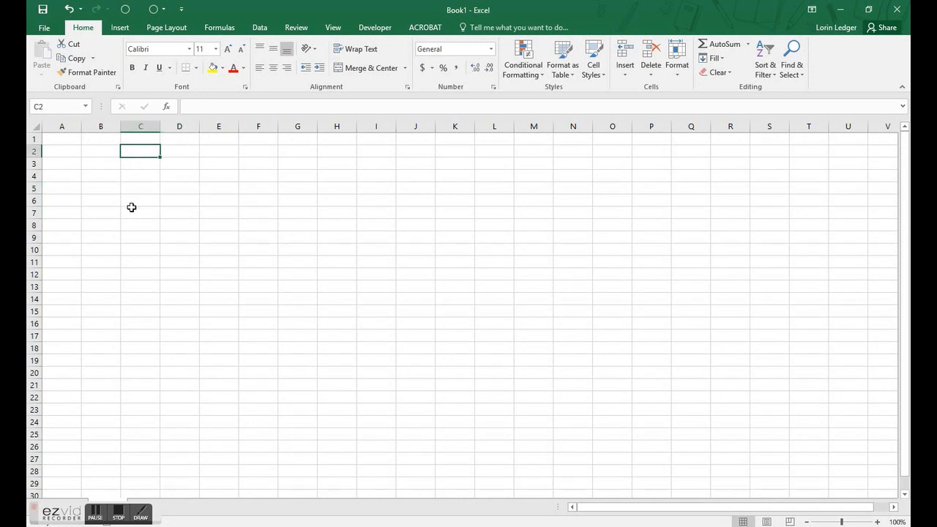
# Select rows 4-17 in columns D, F, H and J together and enter 45 into all of them.
pyautogui.click(179, 150)
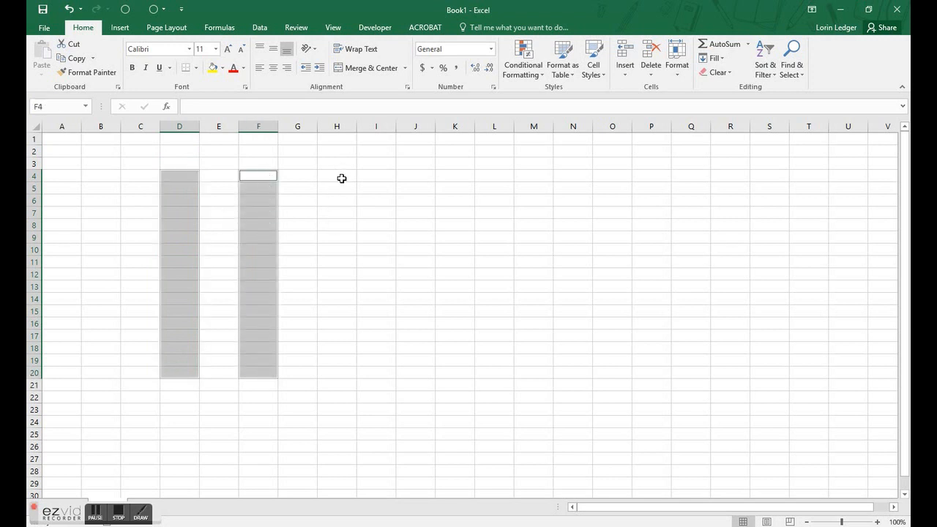
pyautogui.click(337, 176)
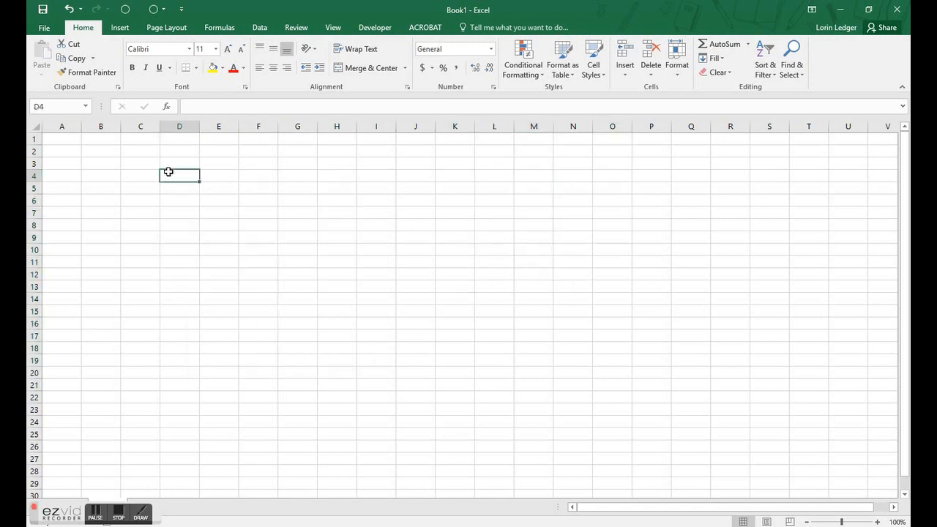
pyautogui.moveTo(178, 176); pyautogui.dragTo(179, 360)
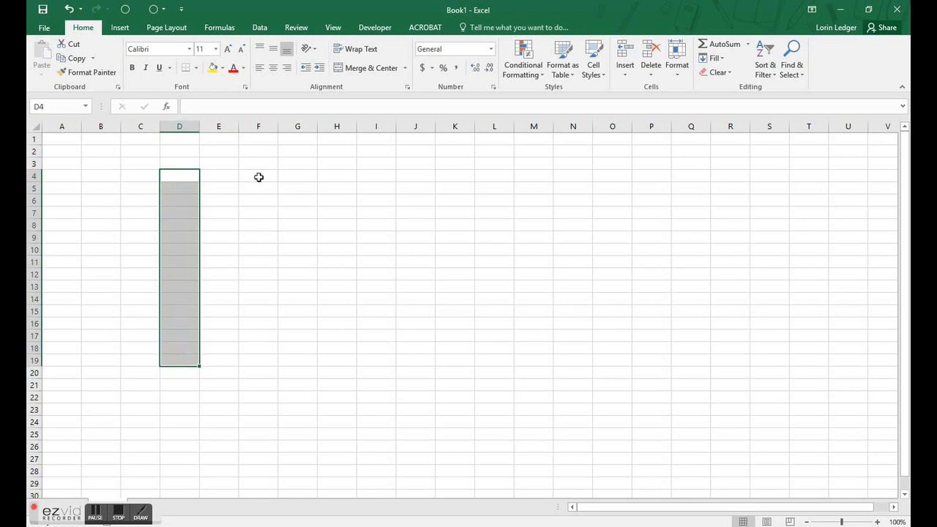
pyautogui.moveTo(176, 174)
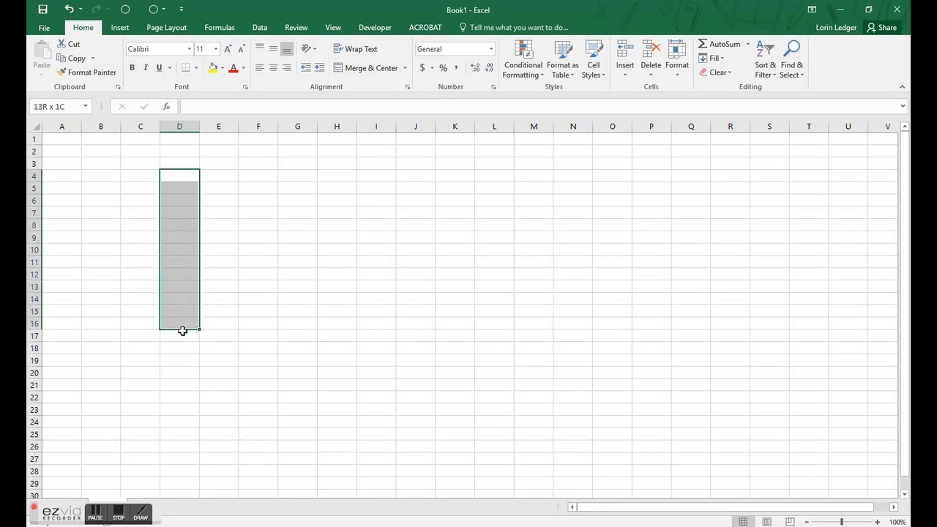
pyautogui.click(257, 176)
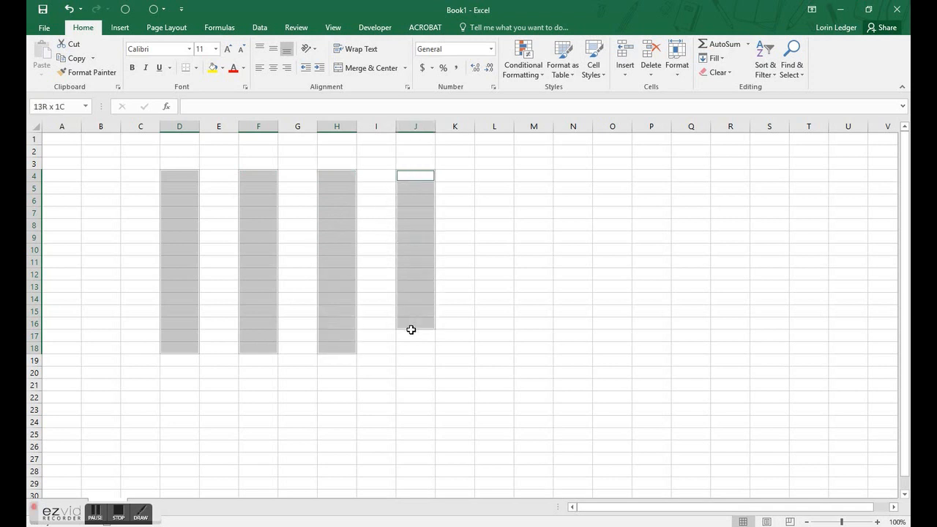
pyautogui.click(415, 176)
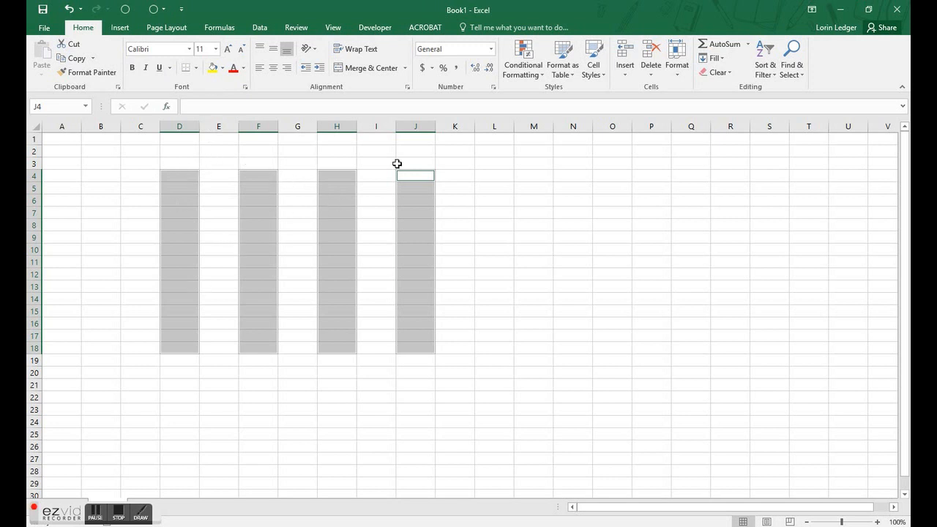
pyautogui.moveTo(287, 366)
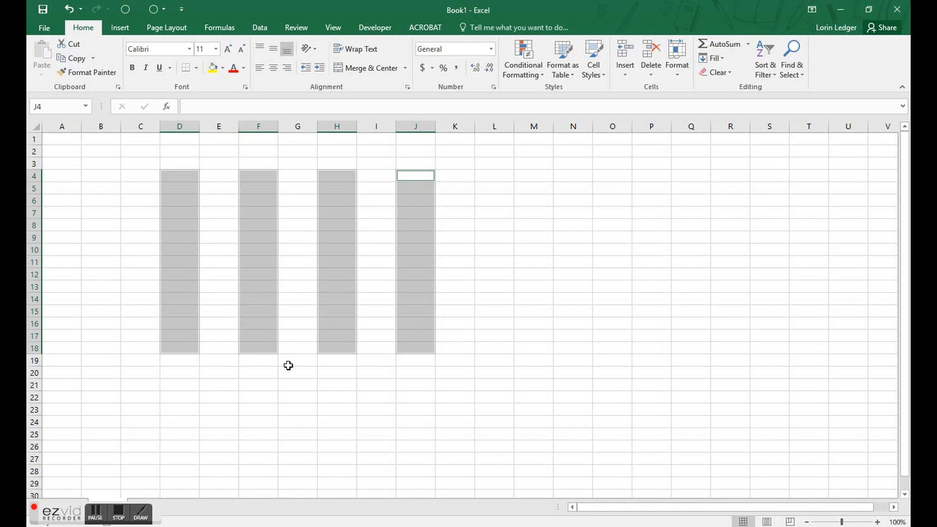
pyautogui.moveTo(188, 146)
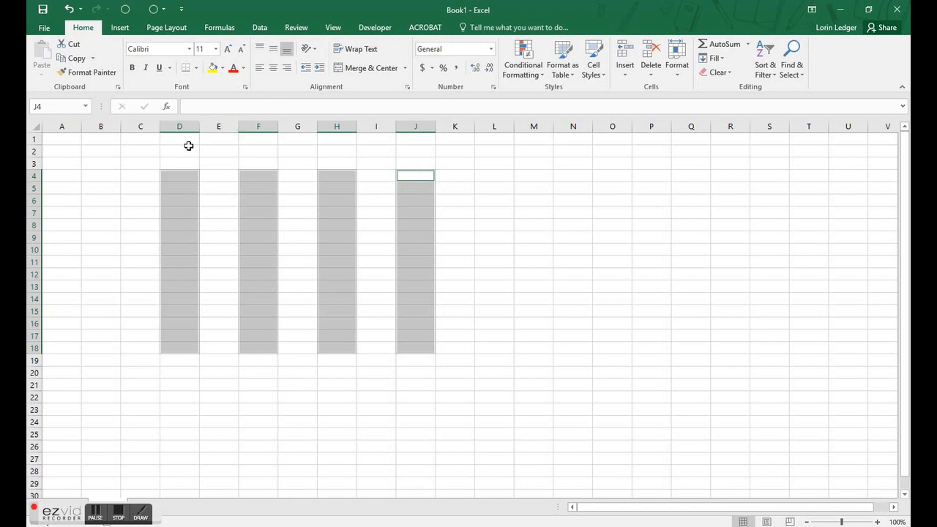
pyautogui.moveTo(256, 196)
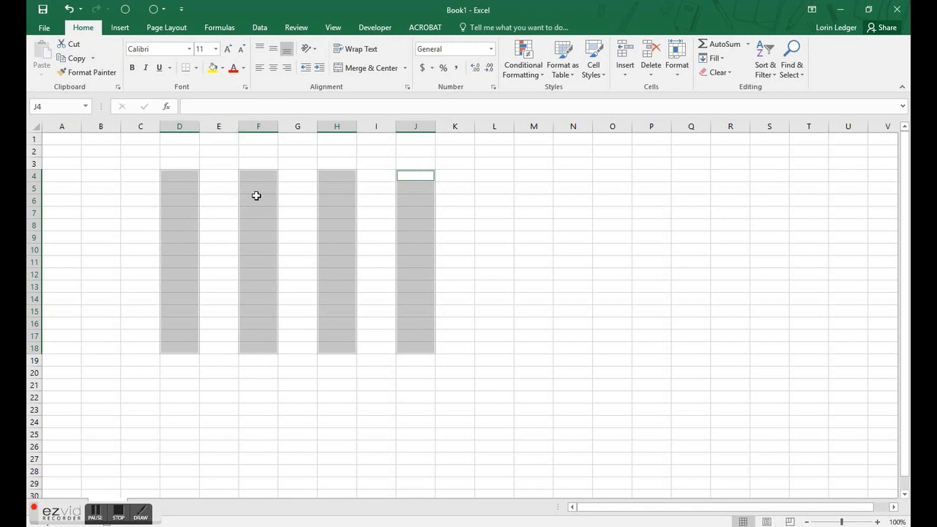
pyautogui.moveTo(538, 159)
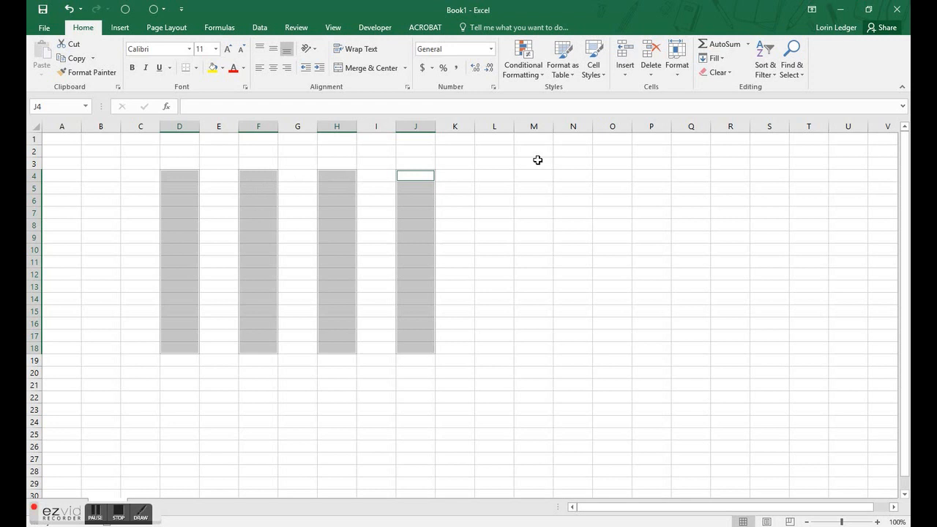
pyautogui.write('45')
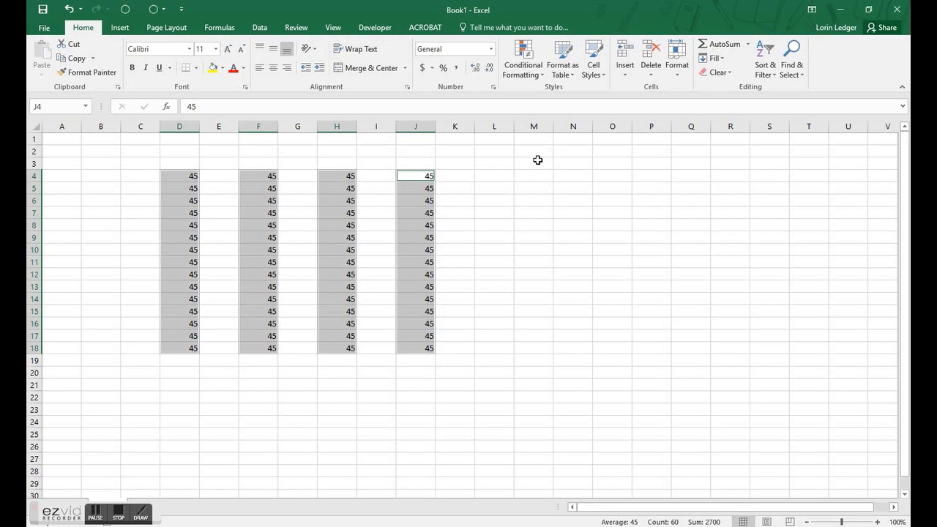
pyautogui.press('Delete')
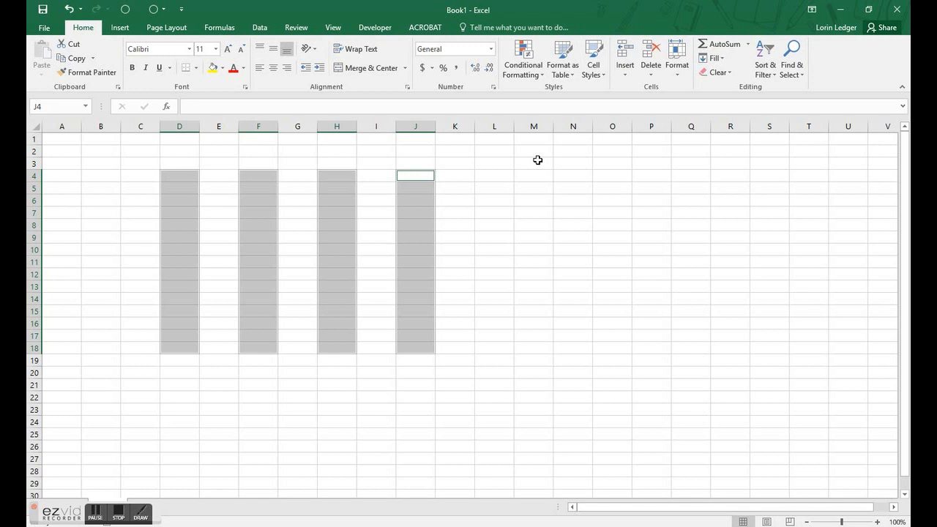
pyautogui.moveTo(228, 186)
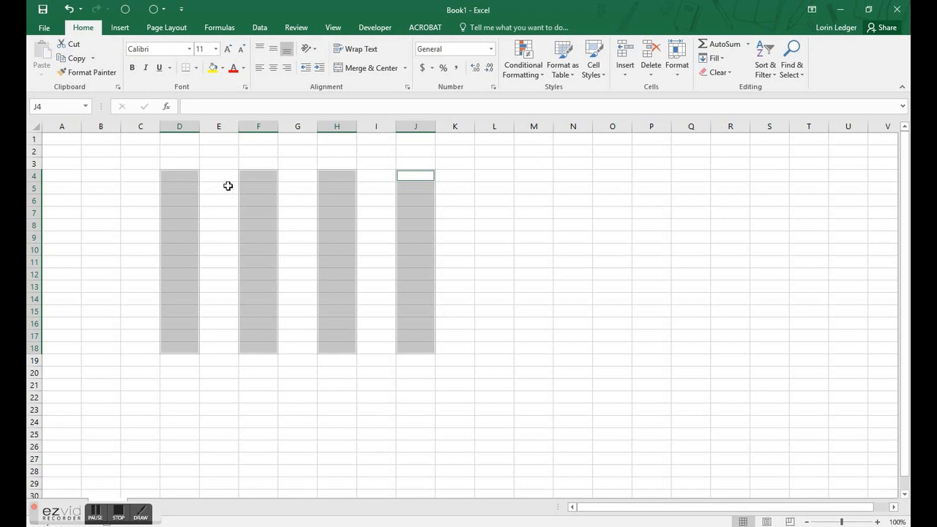
# Discard the four column blocks and start a fresh selection at D4.
pyautogui.click(179, 175)
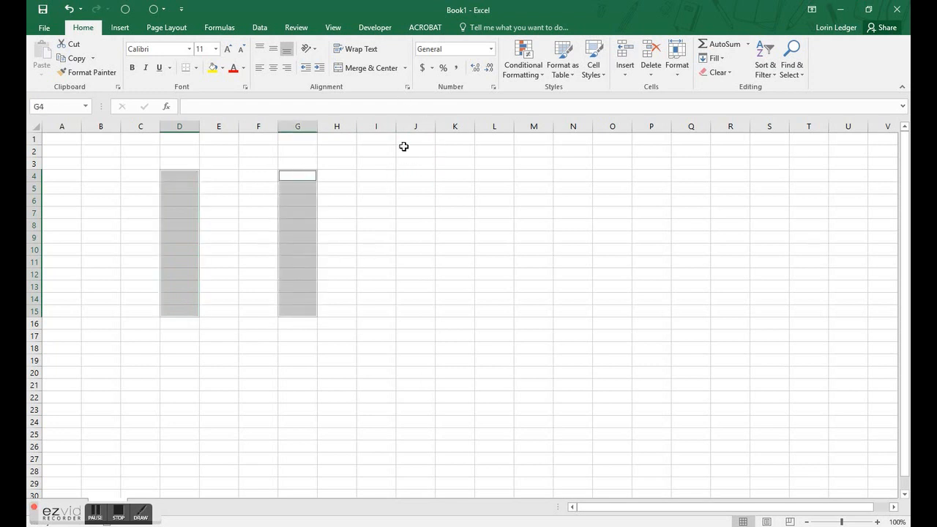
pyautogui.moveTo(249, 179)
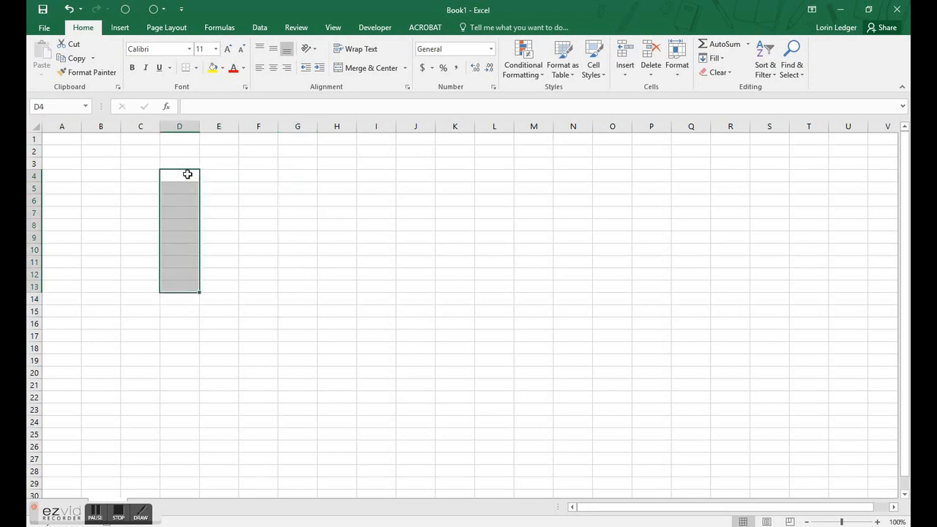
# Select whole columns D and F singly, then D through F, then add separate columns with Ctrl.
pyautogui.click(179, 126)
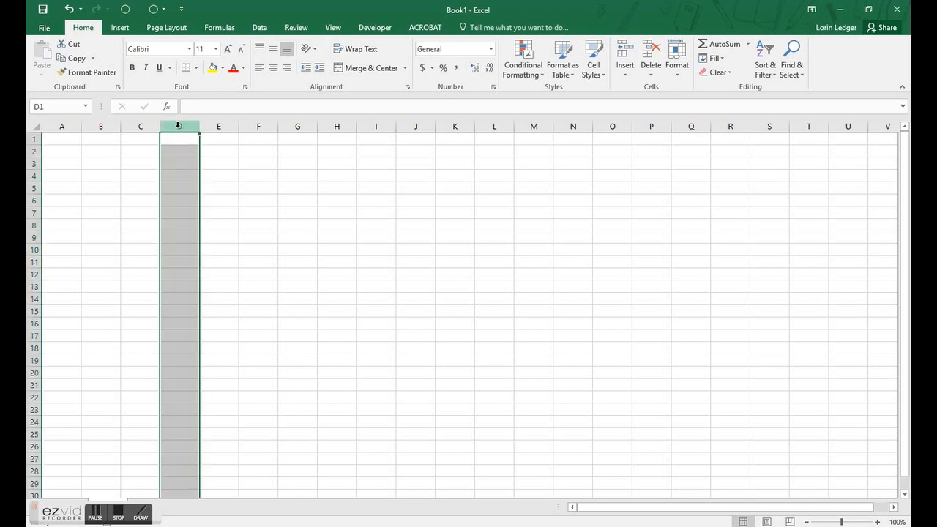
pyautogui.click(258, 138)
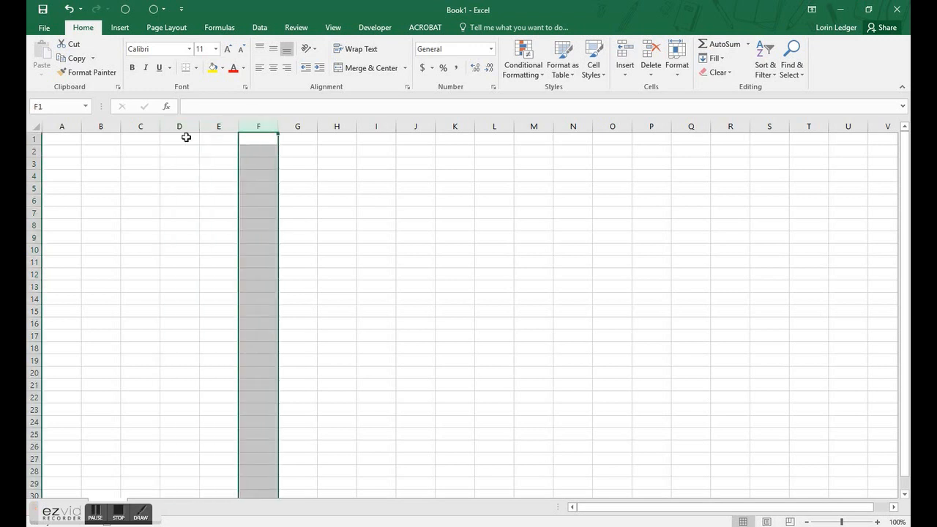
pyautogui.moveTo(258, 126); pyautogui.dragTo(179, 126)
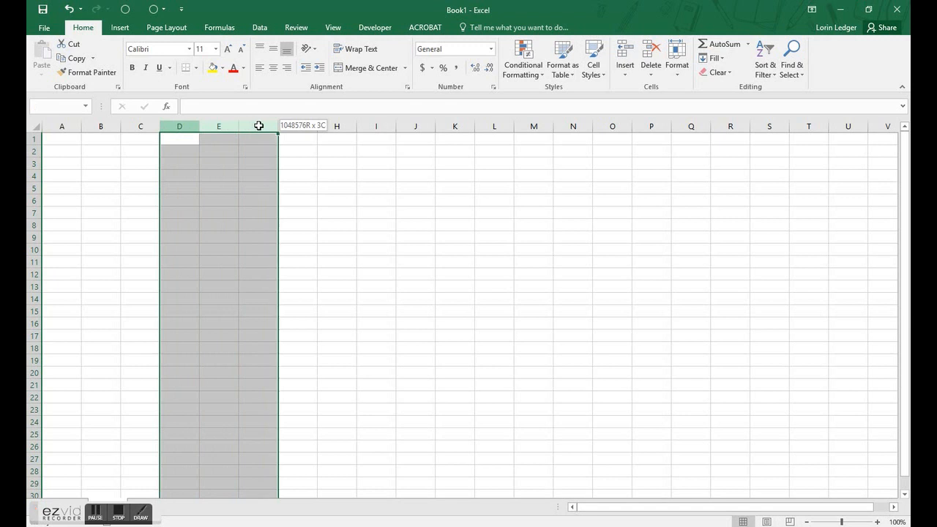
pyautogui.click(178, 126)
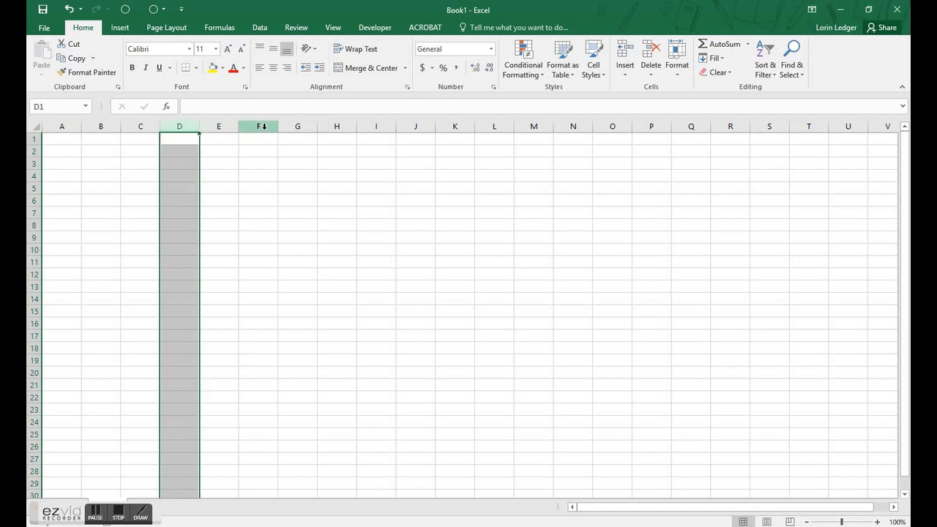
pyautogui.moveTo(178, 126); pyautogui.dragTo(257, 126)
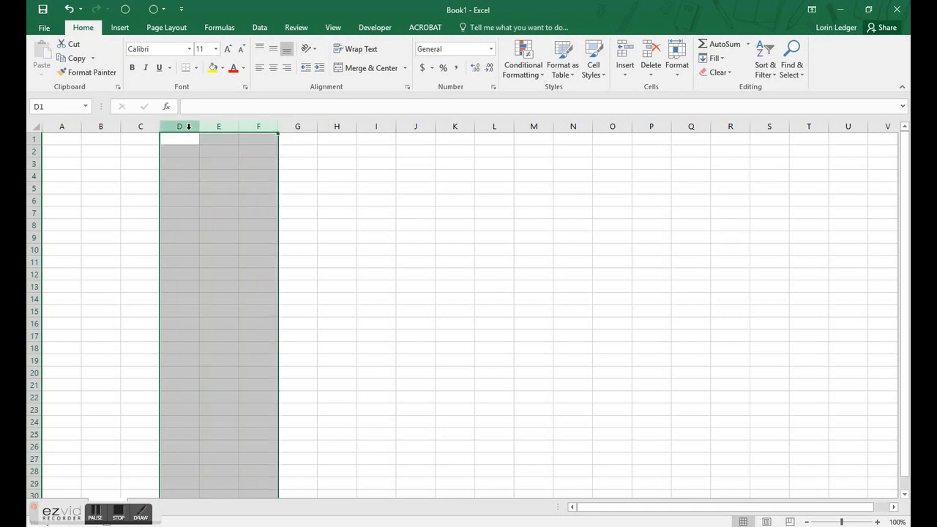
pyautogui.click(297, 138)
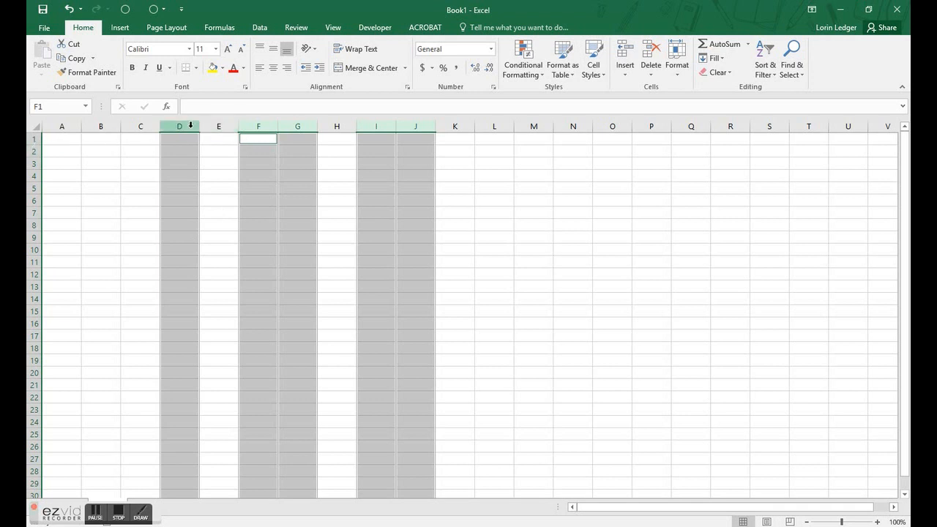
# Select column D alone, then columns D through G, then rows 2 through 6.
pyautogui.click(179, 125)
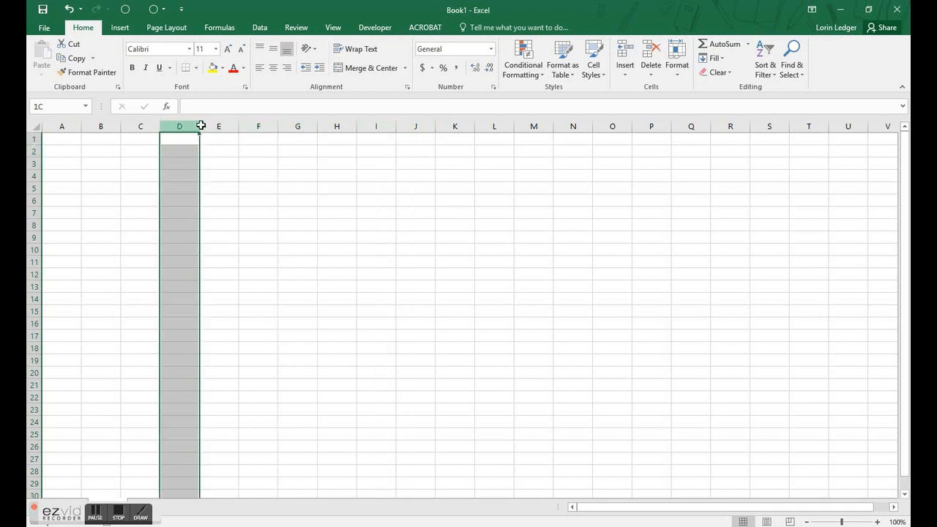
pyautogui.moveTo(178, 126); pyautogui.dragTo(297, 126)
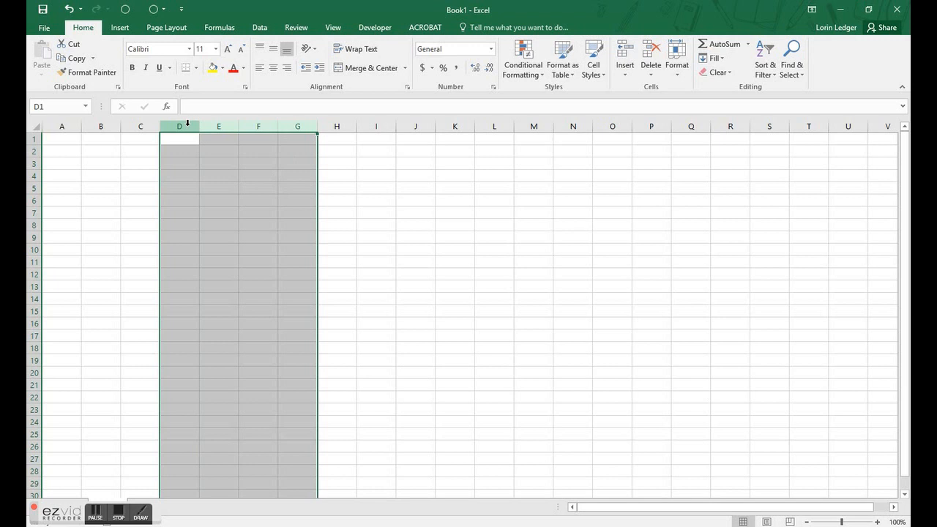
pyautogui.click(218, 138)
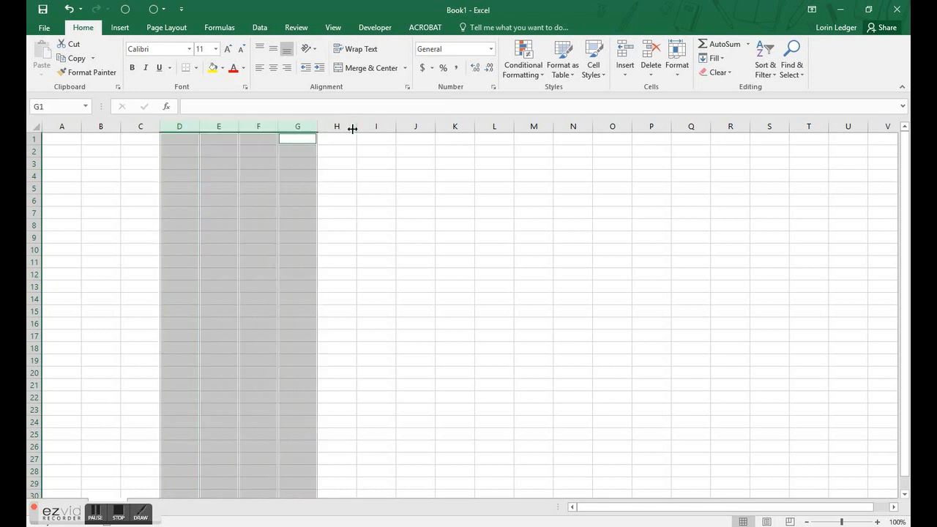
pyautogui.moveTo(178, 126)
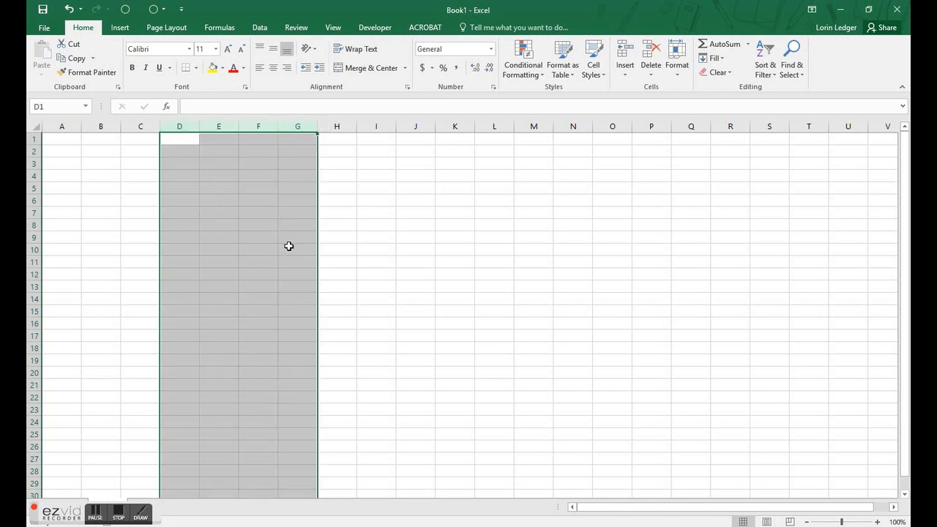
pyautogui.moveTo(199, 146)
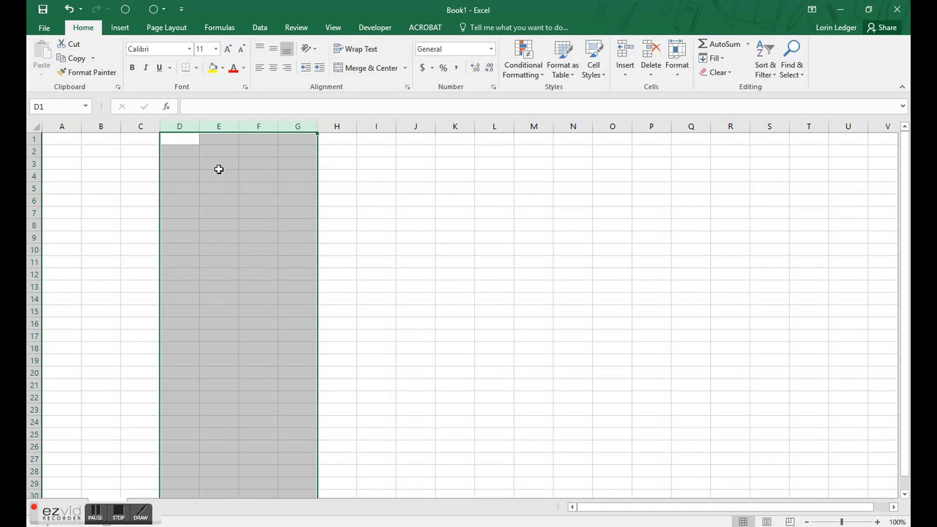
pyautogui.moveTo(272, 142)
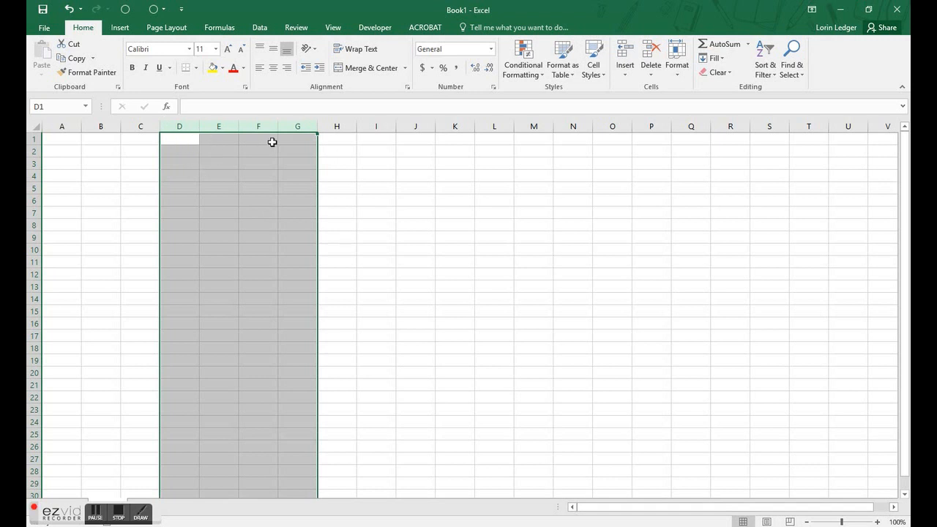
pyautogui.moveTo(234, 185)
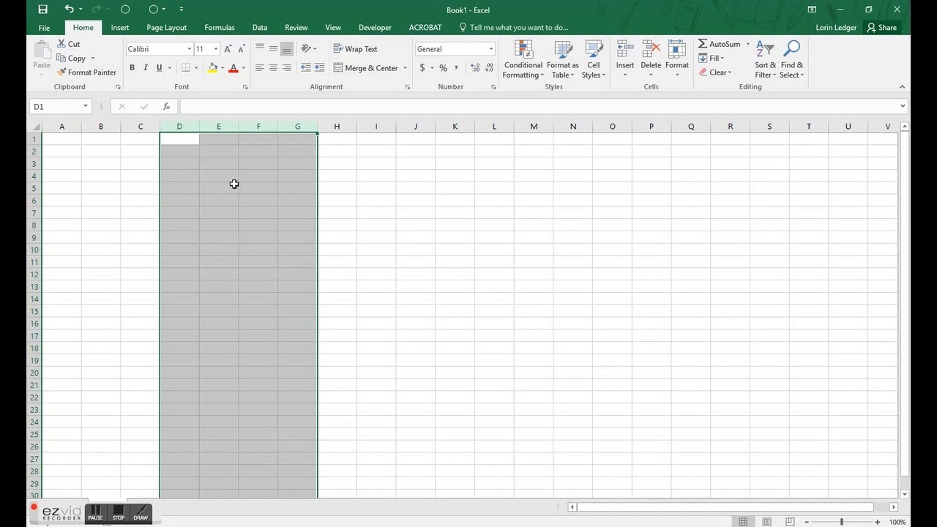
pyautogui.click(141, 164)
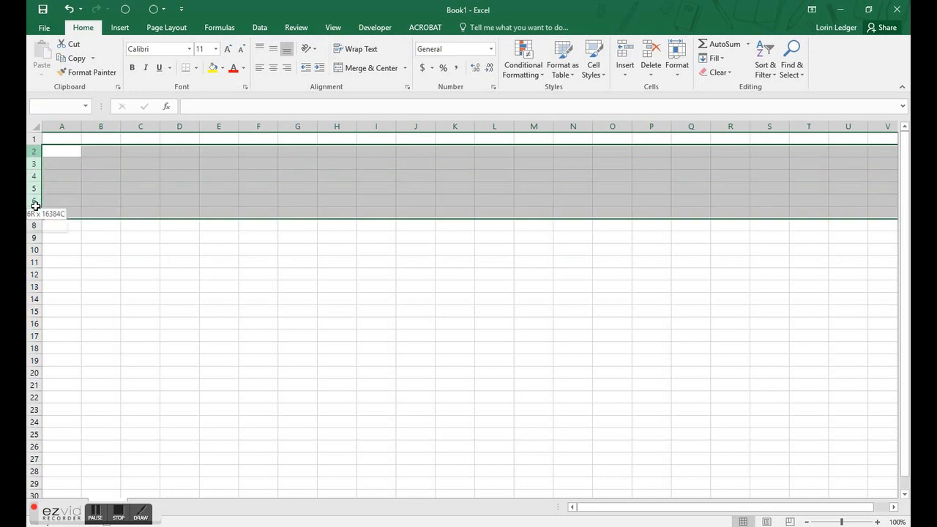
# Select row 2, extend to rows 2 through 6, then return to single cell D9.
pyautogui.click(34, 151)
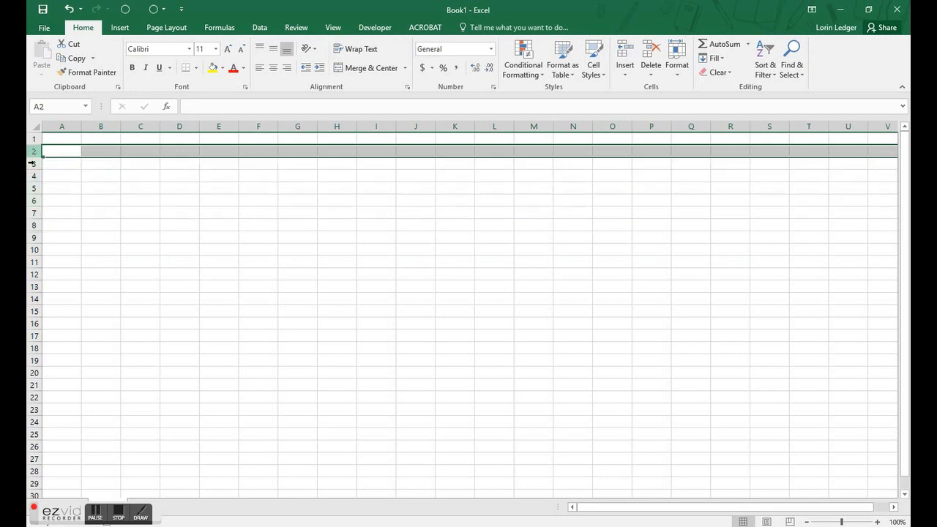
pyautogui.moveTo(61, 150); pyautogui.dragTo(61, 200)
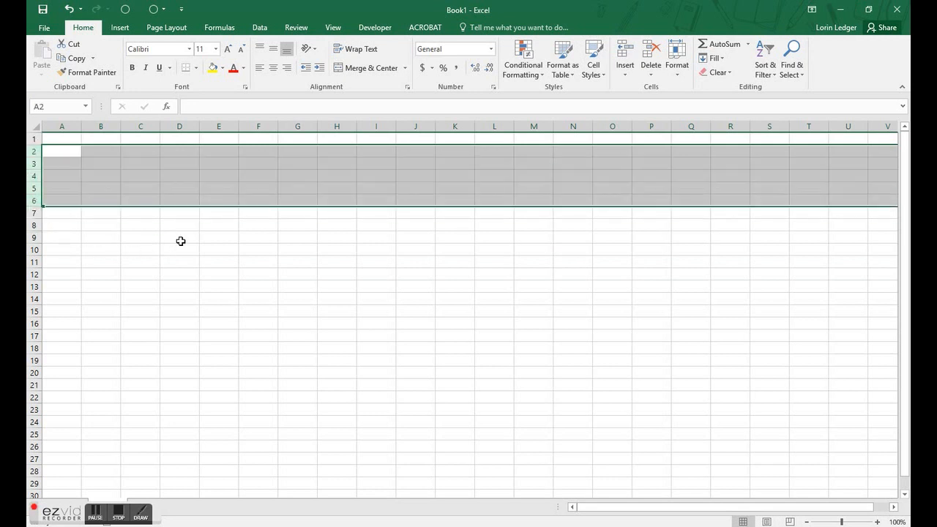
pyautogui.click(179, 237)
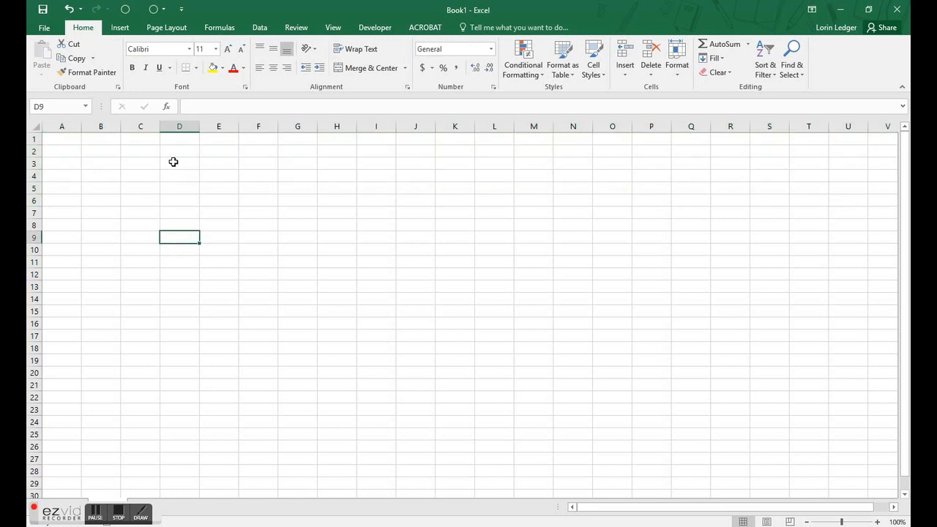
pyautogui.click(178, 225)
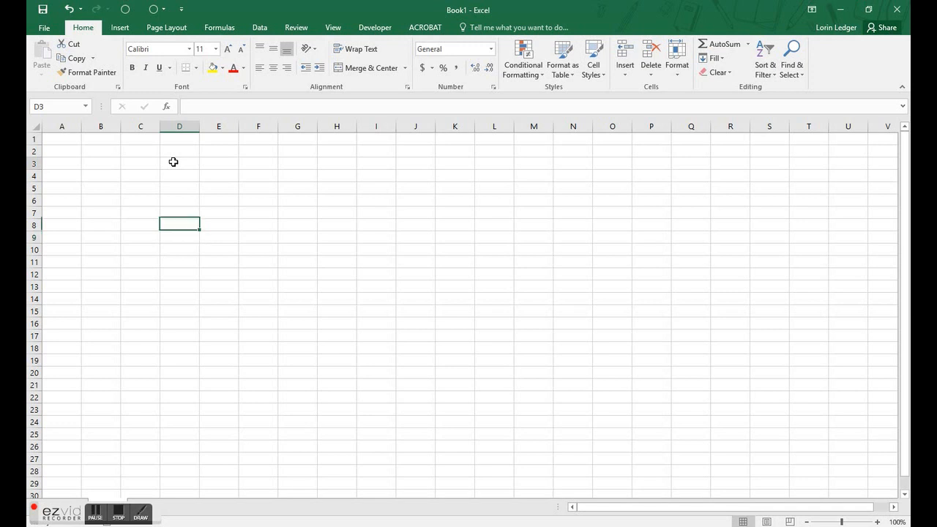
pyautogui.click(178, 164)
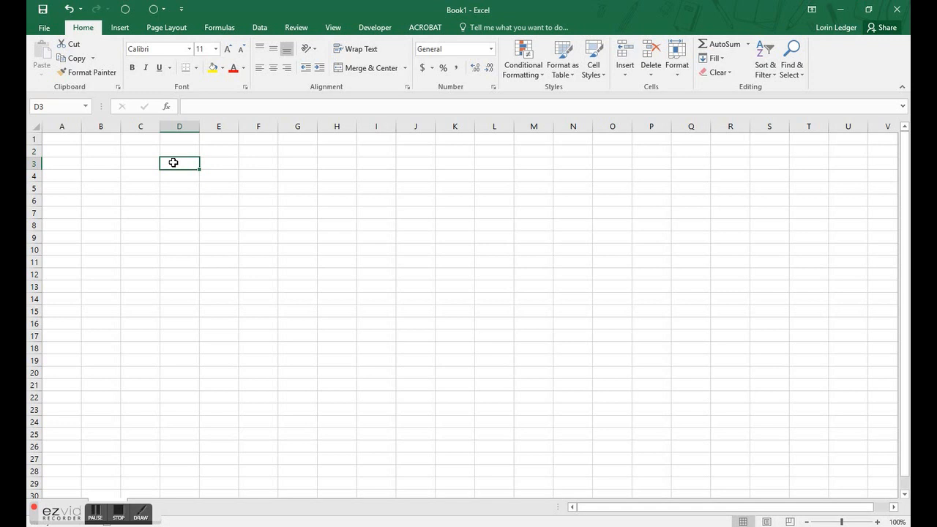
pyautogui.moveTo(85, 504)
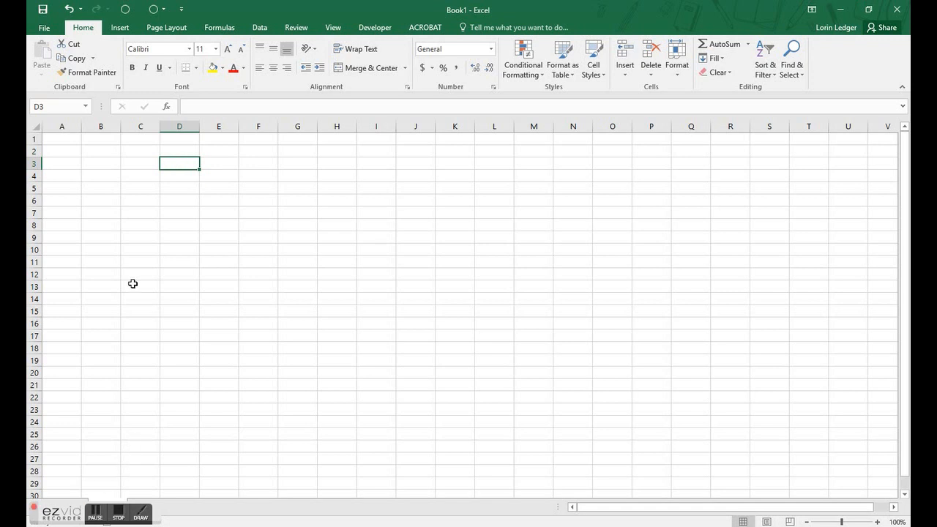
pyautogui.moveTo(155, 270)
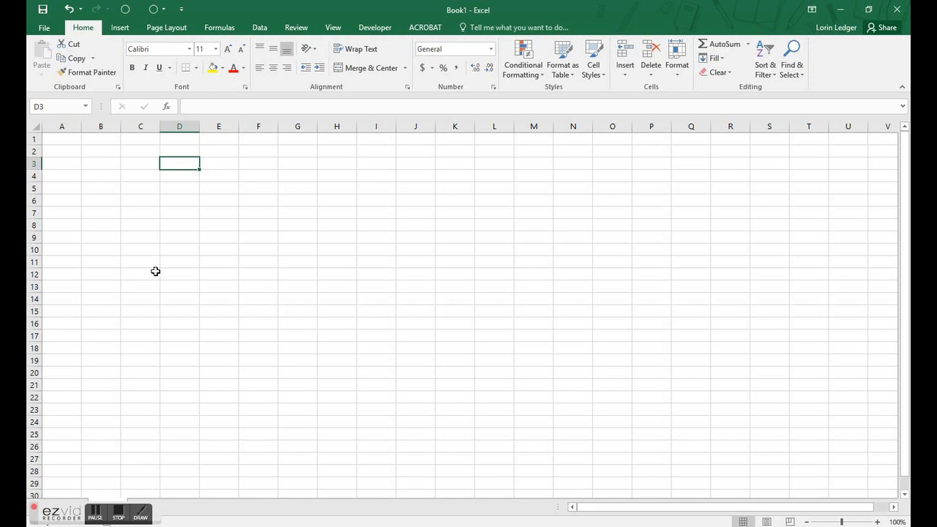
pyautogui.moveTo(184, 246)
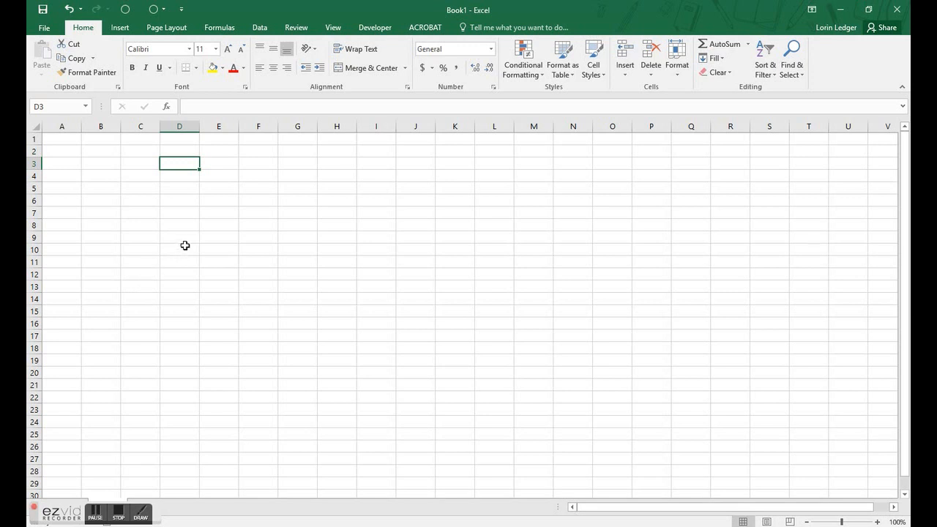
pyautogui.moveTo(182, 186)
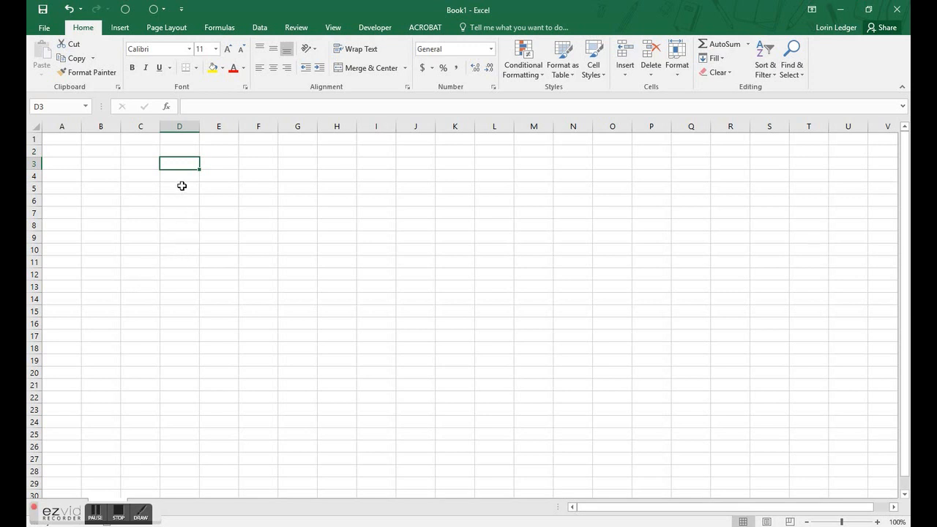